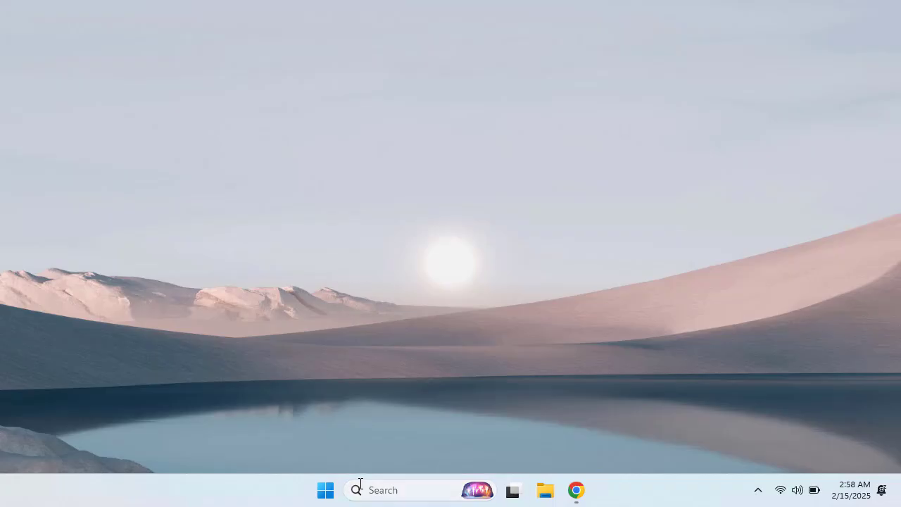
{"action": "mouse_move", "coordinate": [400, 377]}
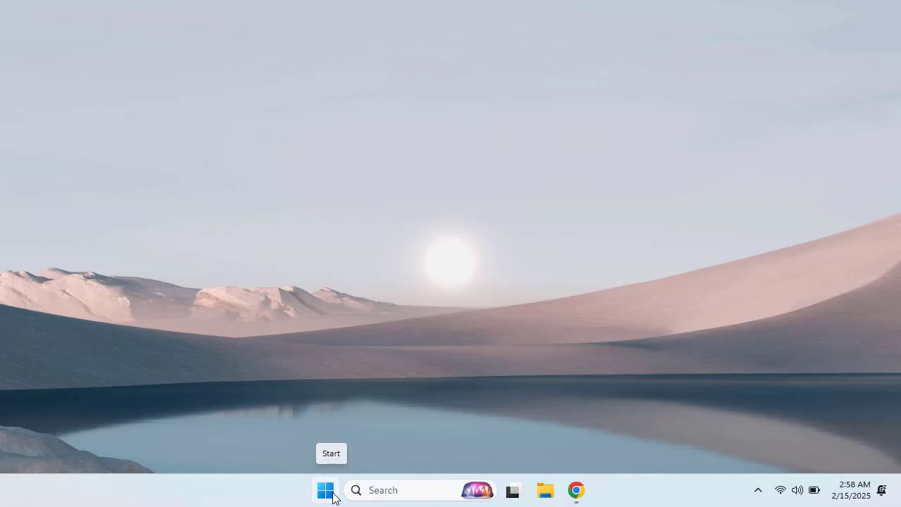
Bring up the Run dialog from the Start menu with appwiz.cpl as the command.
{"action": "right_click", "coordinate": [325, 490]}
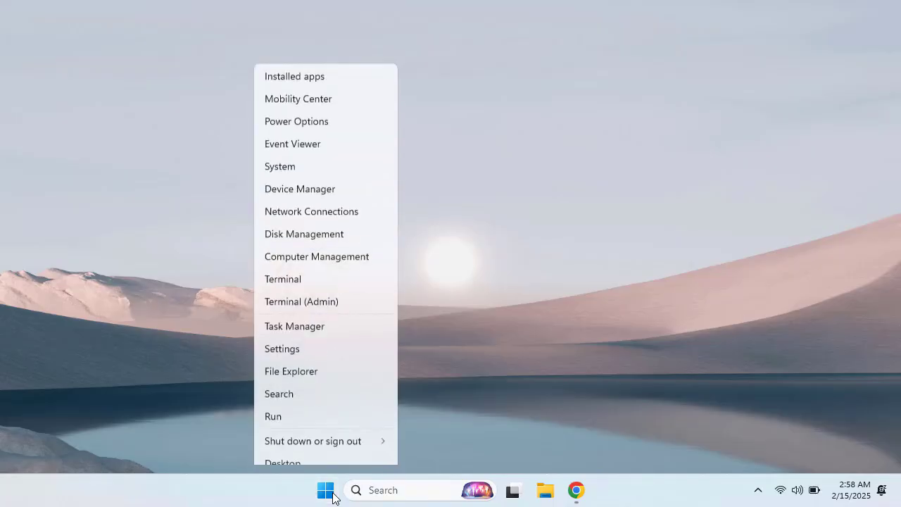
{"action": "left_click", "coordinate": [273, 417]}
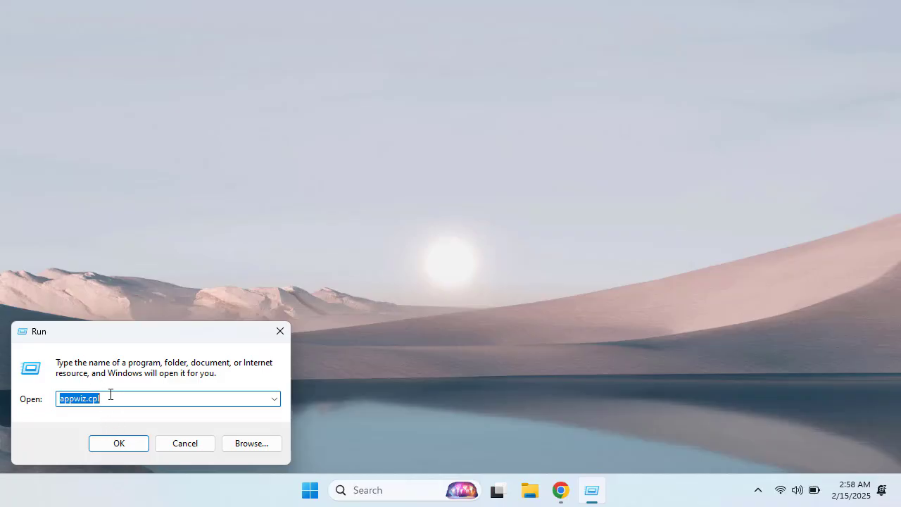
{"action": "left_click", "coordinate": [85, 398]}
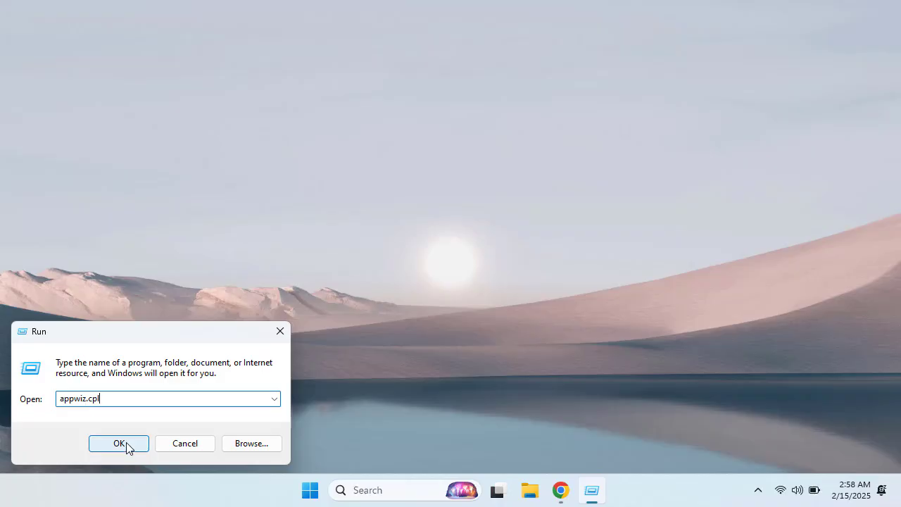
In Windows Features, expand Internet Information Services to mark Web Management Tools and World Wide Web Services.
{"action": "left_click", "coordinate": [118, 442]}
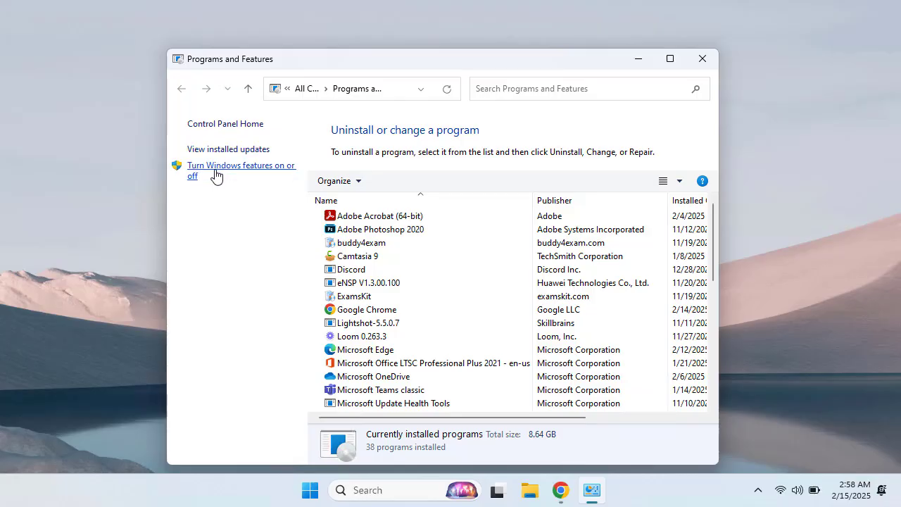
{"action": "left_click", "coordinate": [243, 170]}
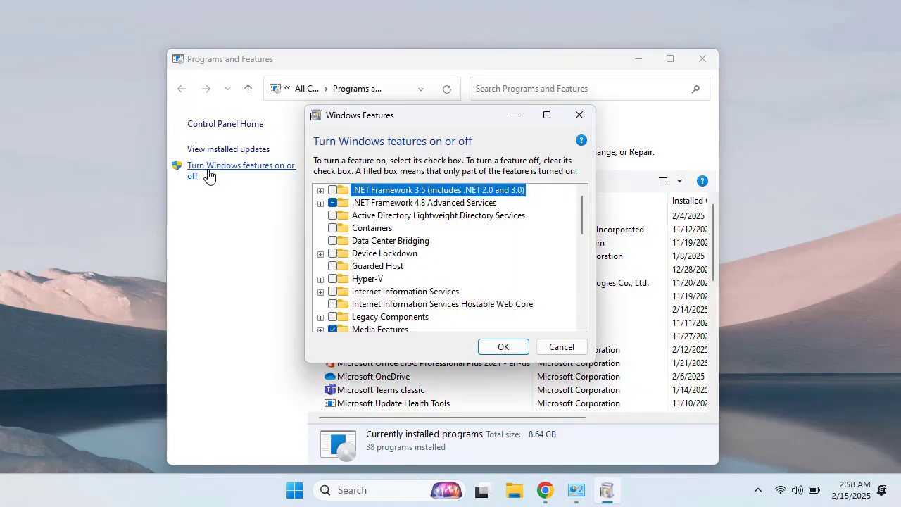
{"action": "mouse_move", "coordinate": [458, 256]}
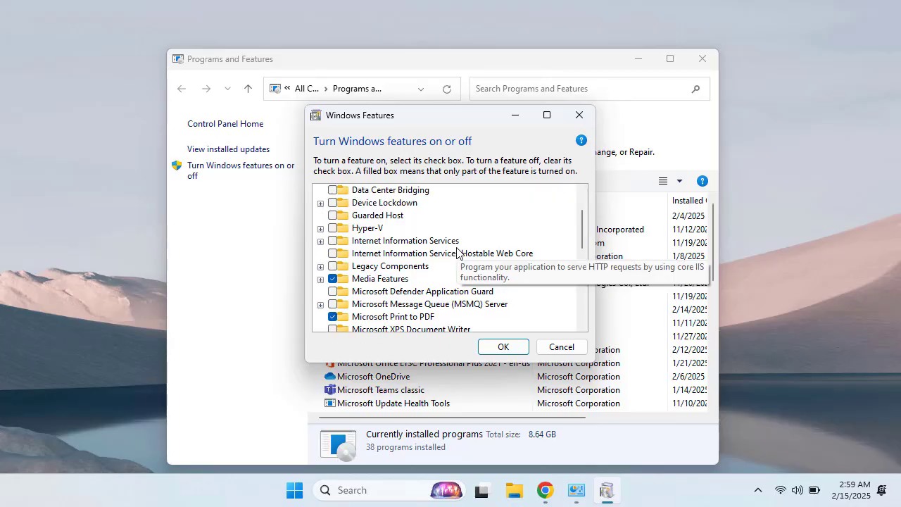
{"action": "scroll", "scroll_direction": "down", "scroll_amount": 3}
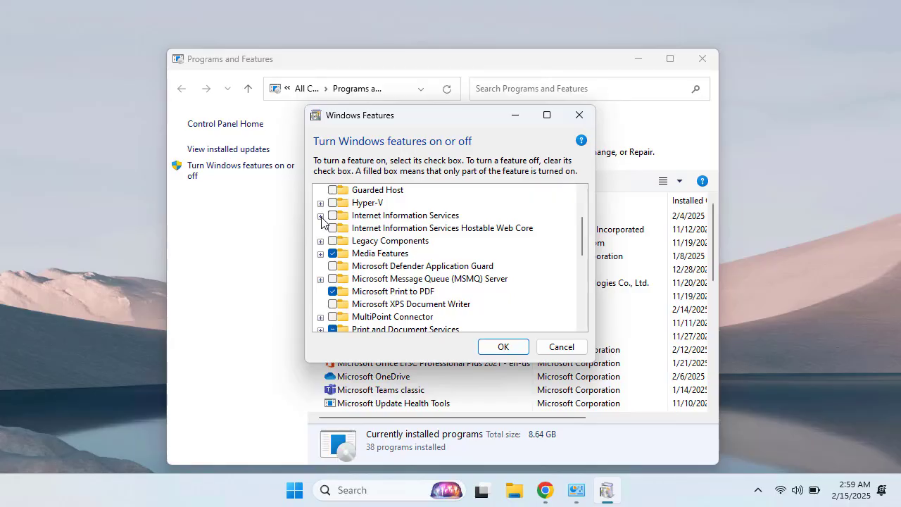
{"action": "left_click", "coordinate": [322, 214]}
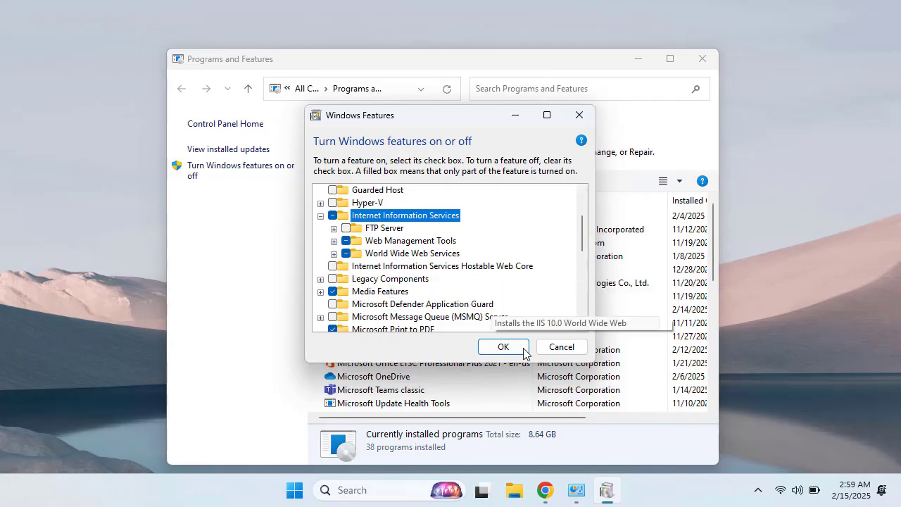
{"action": "mouse_move", "coordinate": [429, 236]}
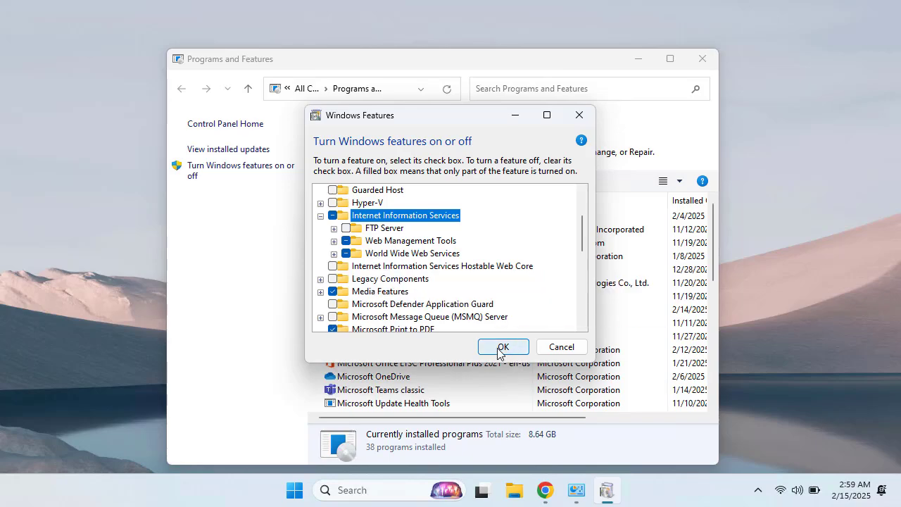
Apply the IIS feature installation, dismiss the completion notice and close Programs and Features.
{"action": "left_click", "coordinate": [503, 346]}
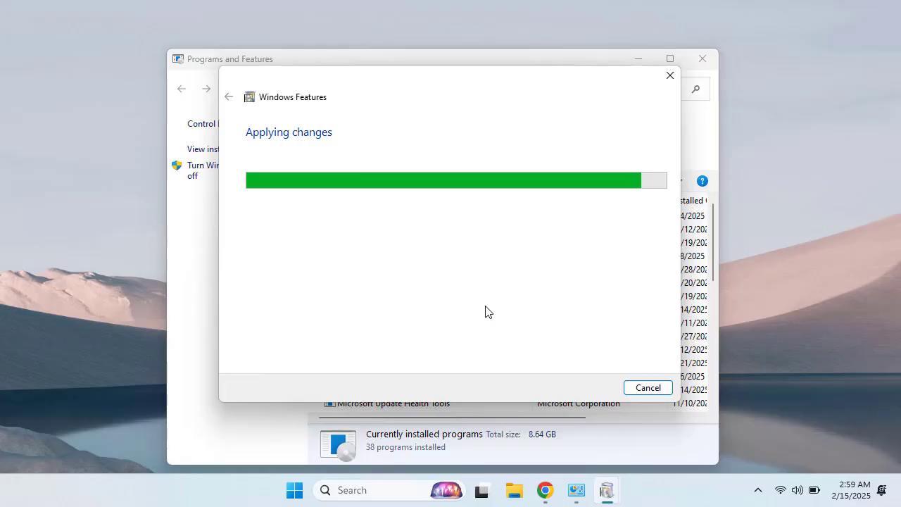
{"action": "mouse_move", "coordinate": [538, 332]}
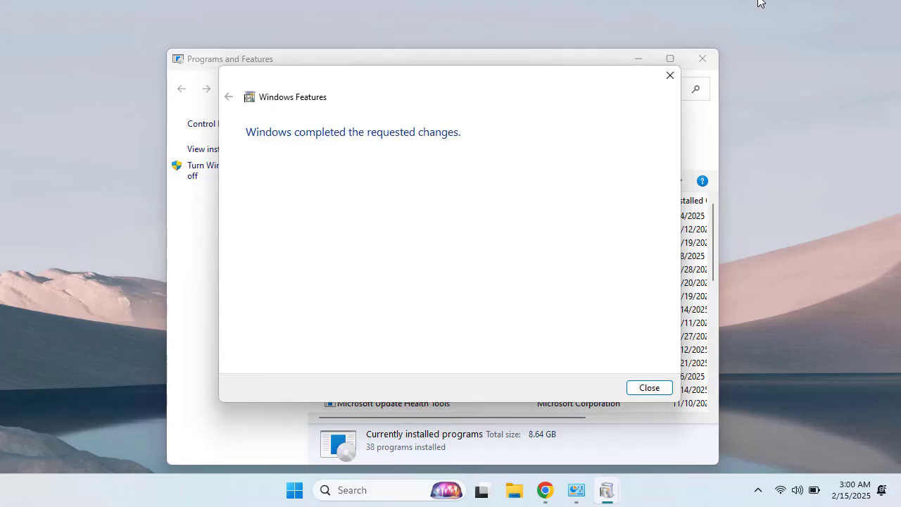
{"action": "mouse_move", "coordinate": [301, 139]}
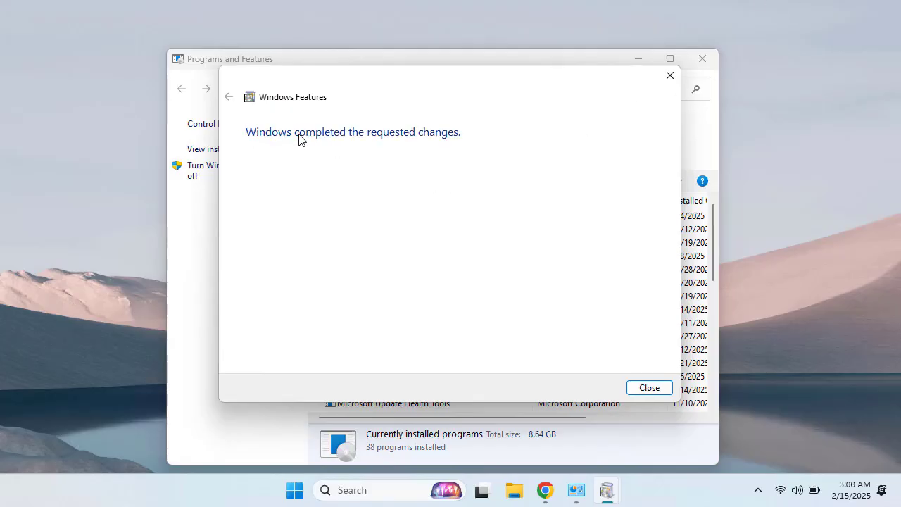
{"action": "mouse_move", "coordinate": [411, 146]}
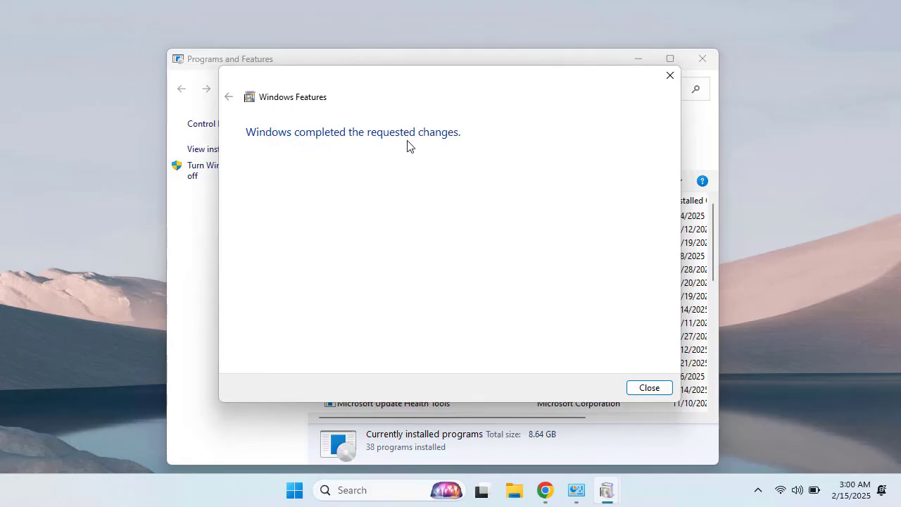
{"action": "left_click", "coordinate": [648, 388]}
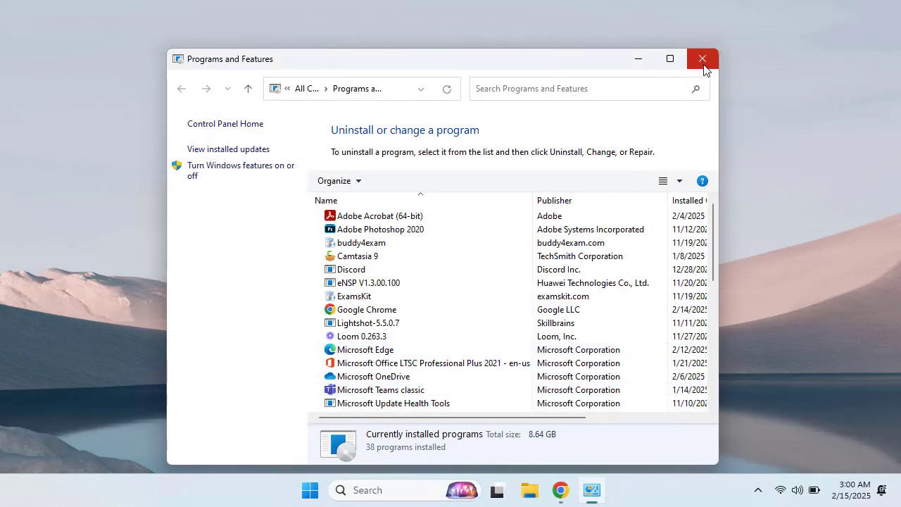
{"action": "left_click", "coordinate": [701, 59]}
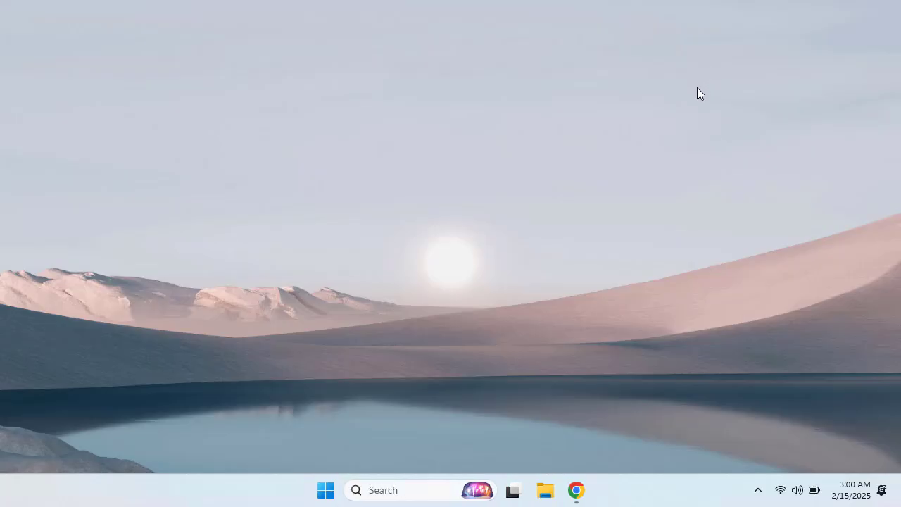
{"action": "mouse_move", "coordinate": [690, 105]}
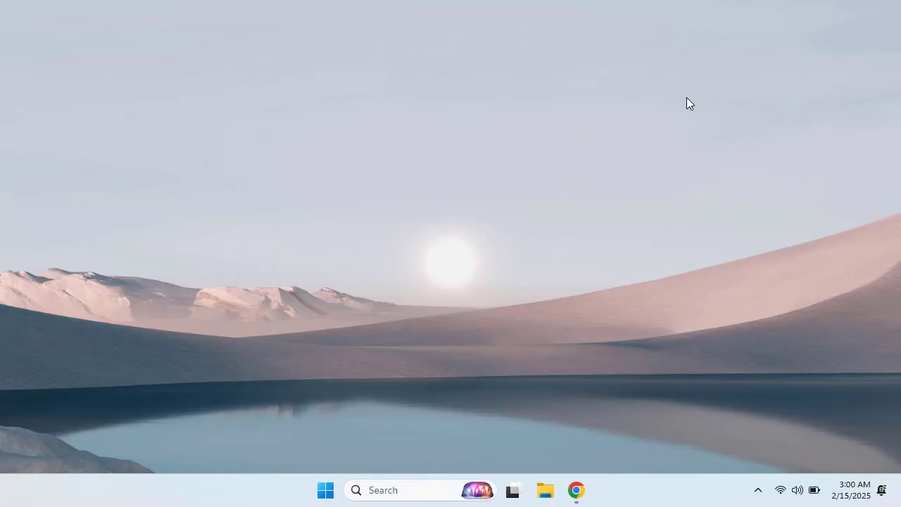
Load localhost in Google Chrome to show the default IIS welcome page.
{"action": "left_click", "coordinate": [576, 491]}
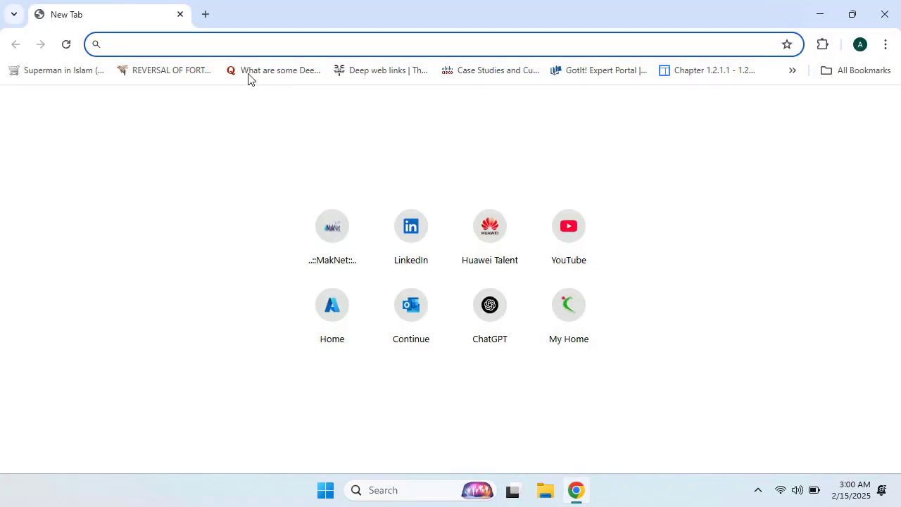
{"action": "left_click", "coordinate": [225, 43]}
{"action": "type", "text": "localhost"}
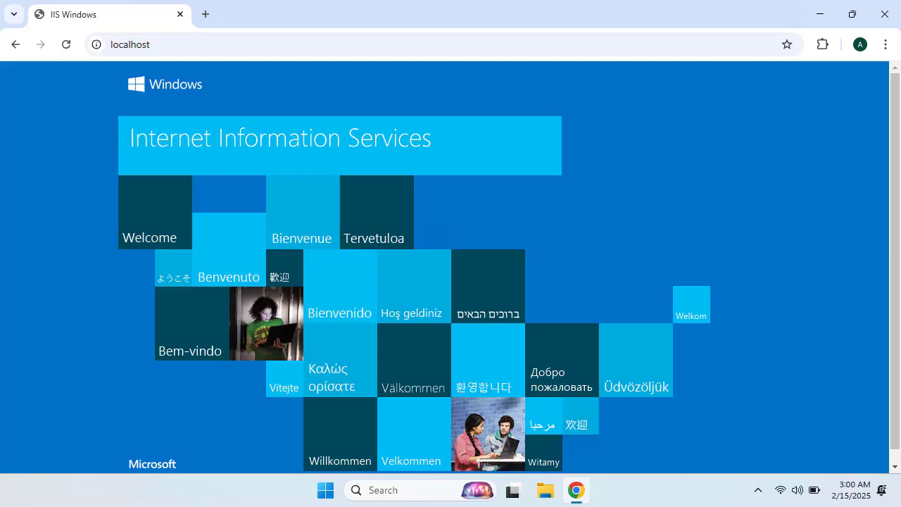
{"action": "mouse_move", "coordinate": [276, 428]}
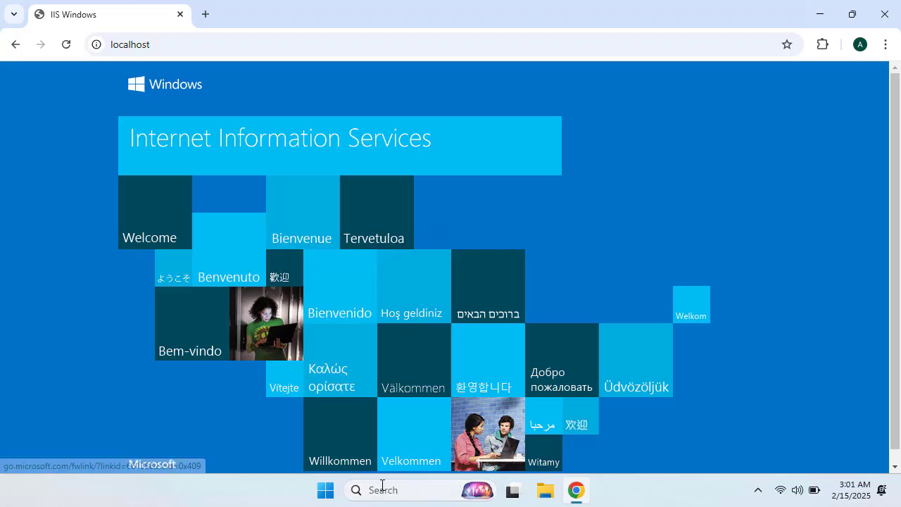
Launch IIS Manager from Start search.
{"action": "left_click", "coordinate": [324, 490]}
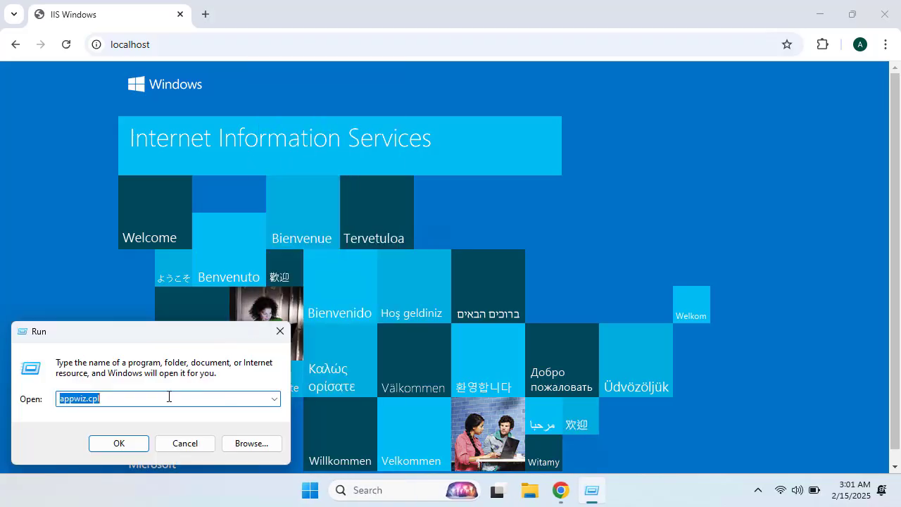
{"action": "type", "text": "i"}
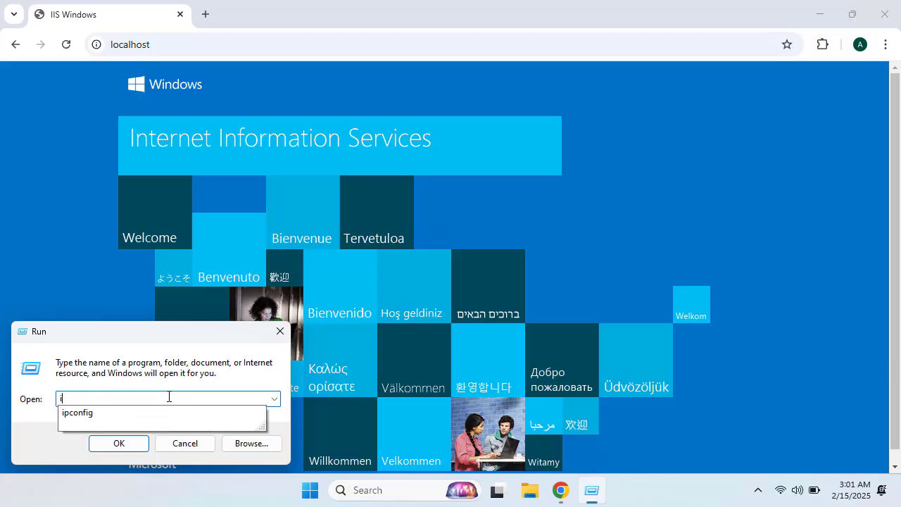
{"action": "type", "text": "ne"}
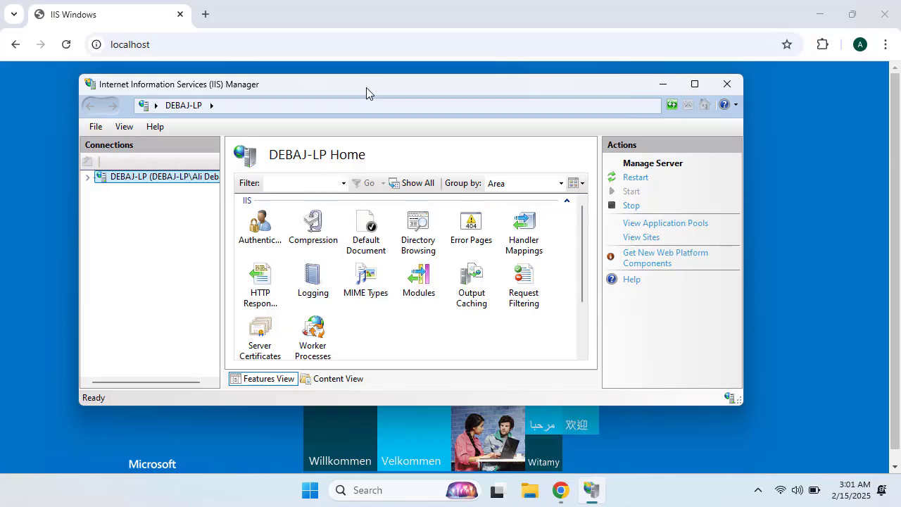
{"action": "mouse_move", "coordinate": [355, 135]}
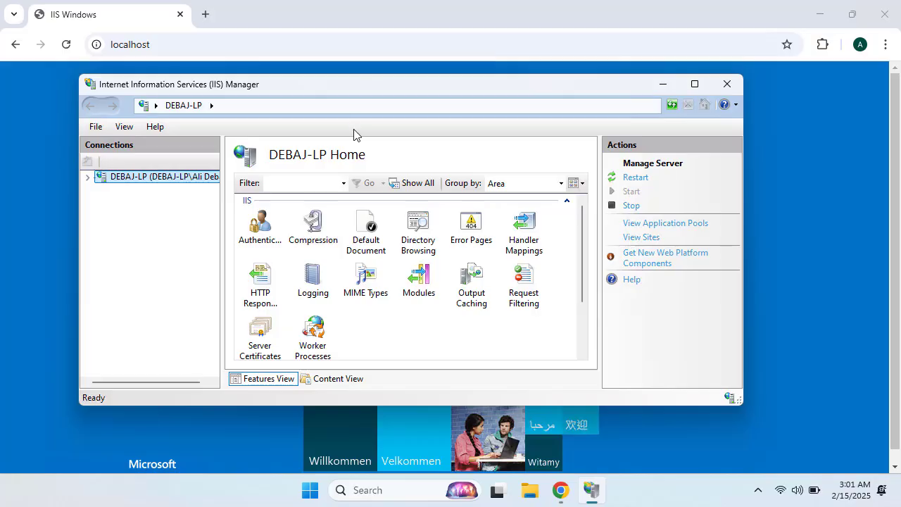
Expand the server and Sites nodes and show the Default Web Site home.
{"action": "left_click", "coordinate": [87, 176]}
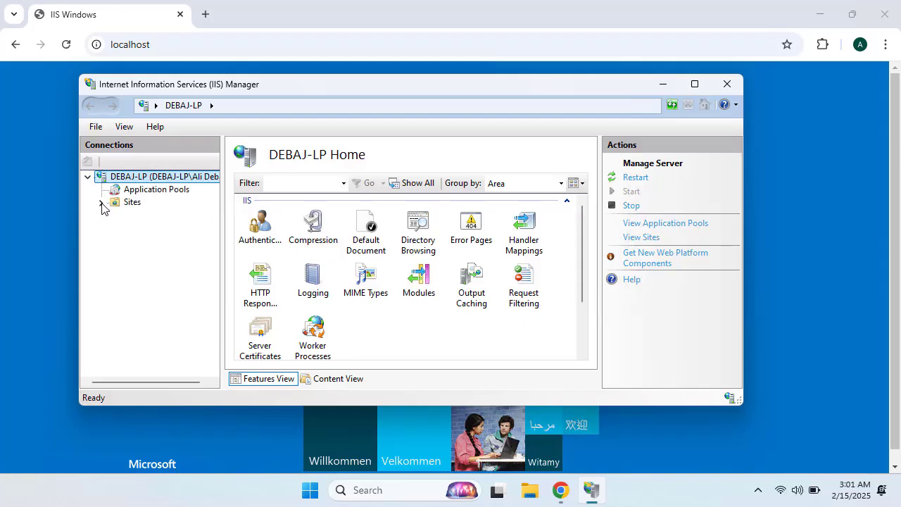
{"action": "left_click", "coordinate": [102, 202]}
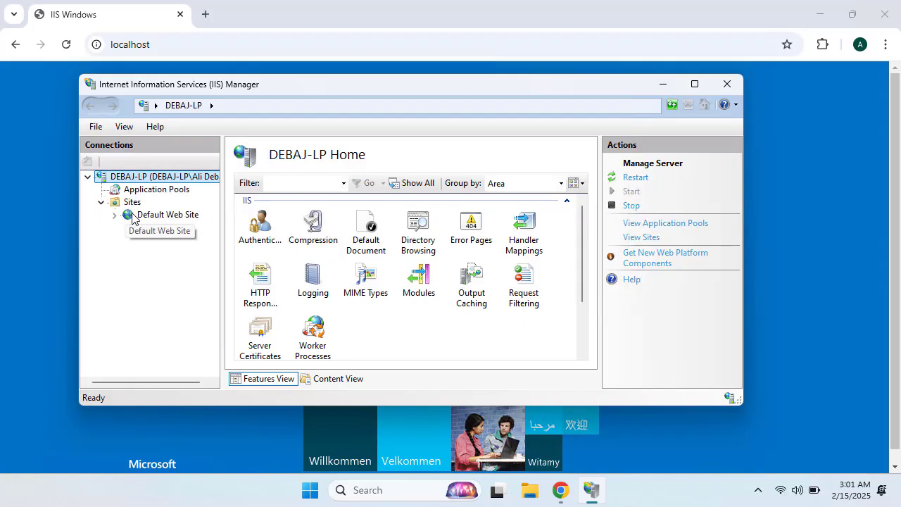
{"action": "left_click", "coordinate": [169, 214]}
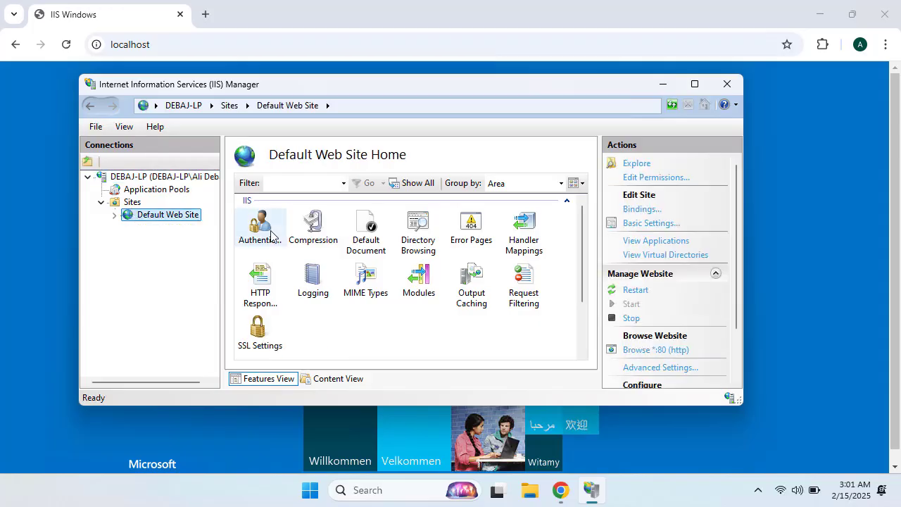
{"action": "mouse_move", "coordinate": [387, 273]}
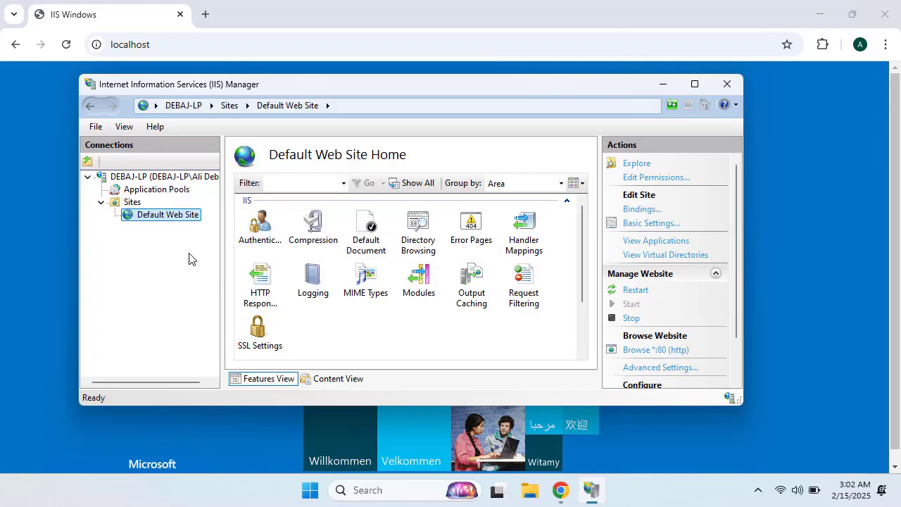
Explore the Default Web Site to view its C:\inetpub\wwwroot folder in File Explorer.
{"action": "right_click", "coordinate": [169, 214]}
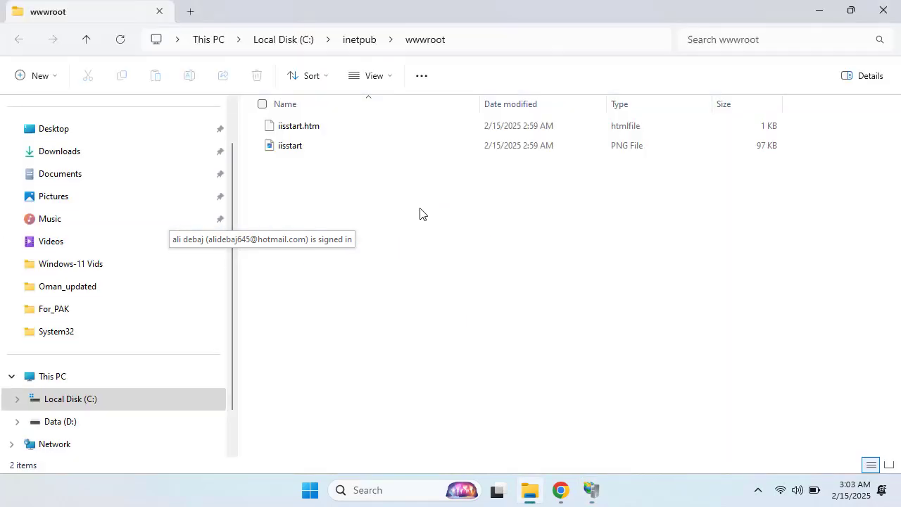
{"action": "mouse_move", "coordinate": [247, 206]}
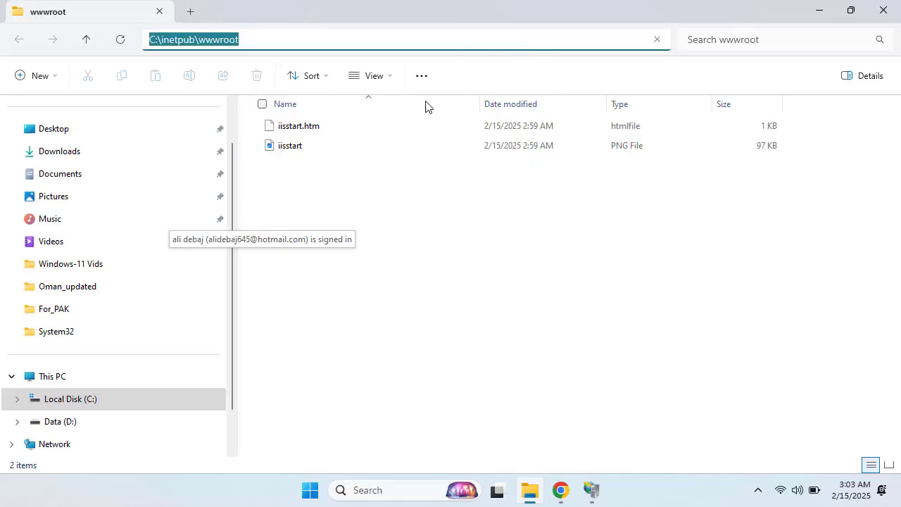
{"action": "mouse_move", "coordinate": [724, 245]}
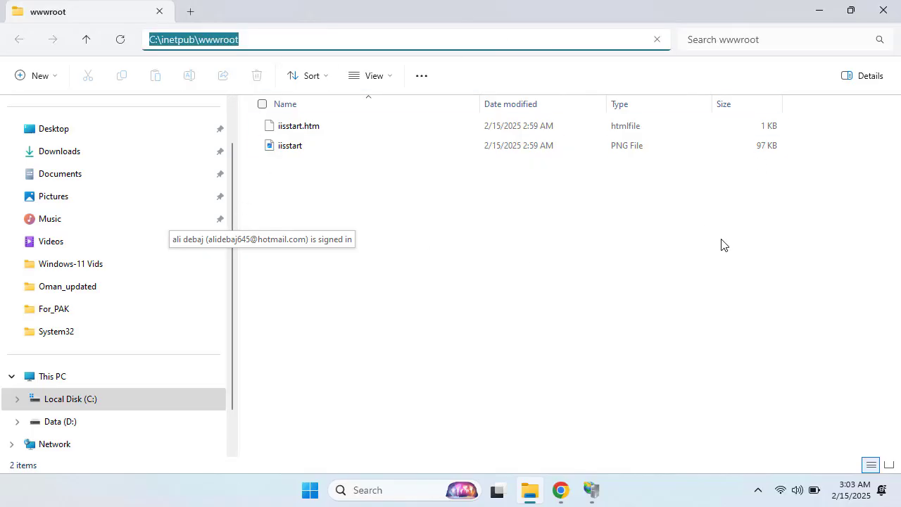
{"action": "mouse_move", "coordinate": [883, 12]}
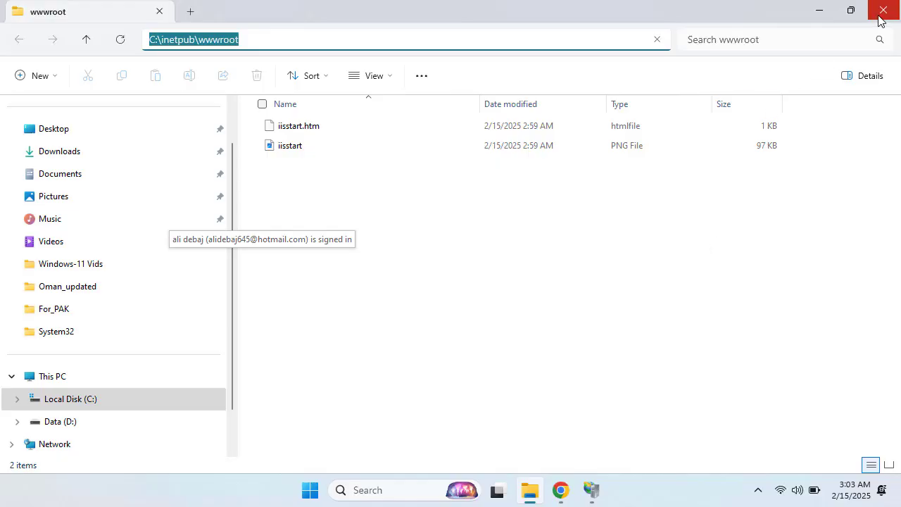
{"action": "mouse_move", "coordinate": [884, 11]}
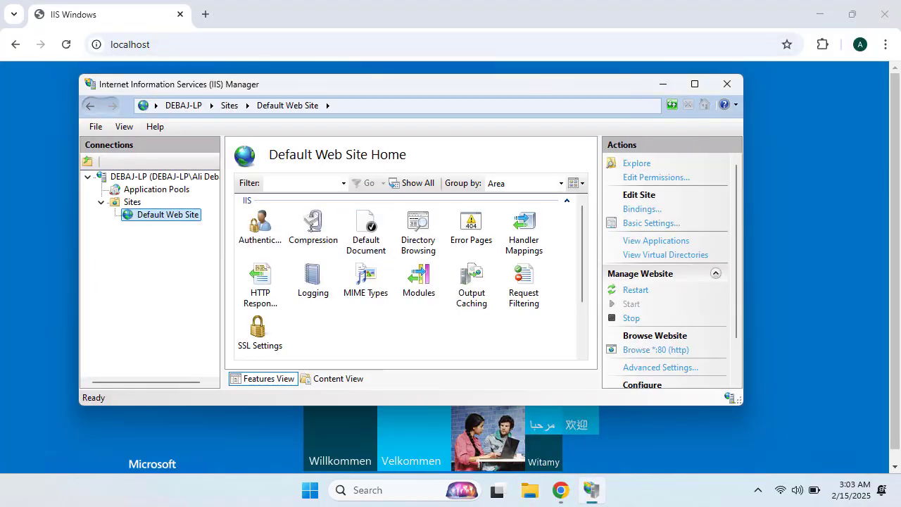
{"action": "mouse_move", "coordinate": [155, 283]}
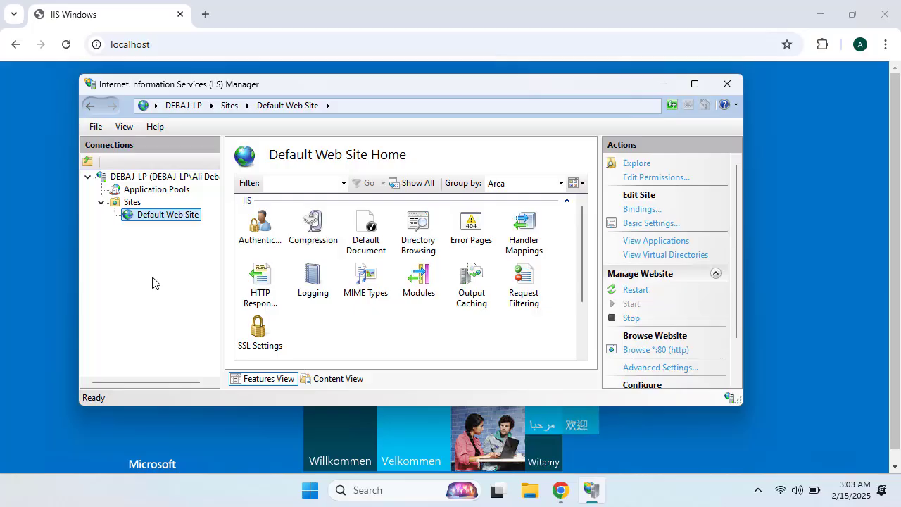
{"action": "mouse_move", "coordinate": [422, 386]}
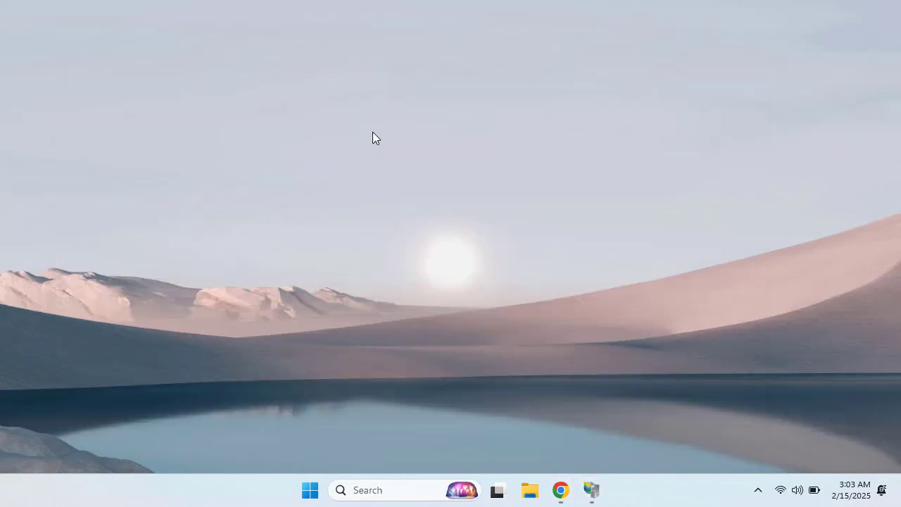
Start a blank Notepad document via search, then return to IIS Manager.
{"action": "right_click", "coordinate": [374, 138]}
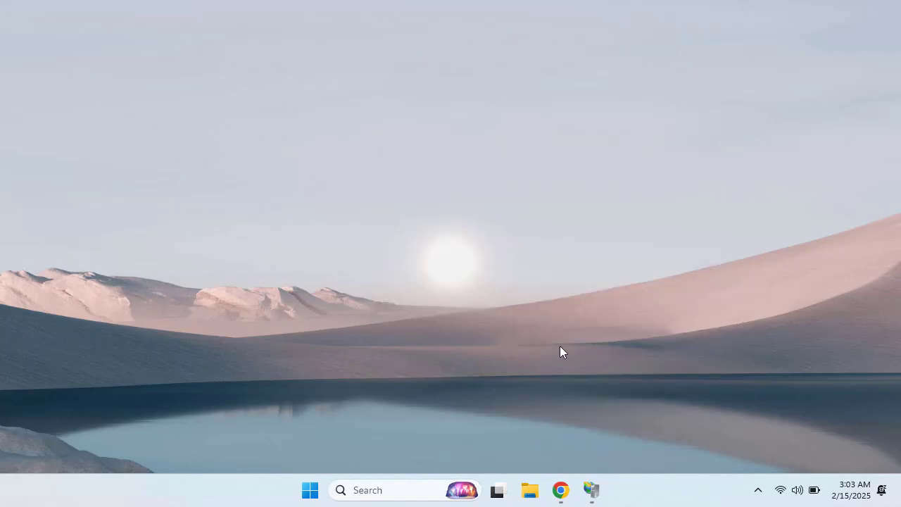
{"action": "mouse_move", "coordinate": [433, 115]}
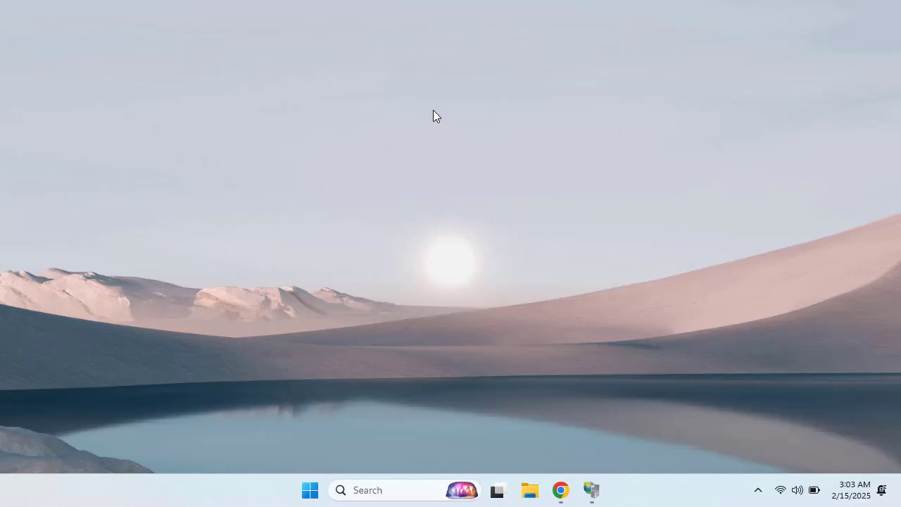
{"action": "left_click", "coordinate": [310, 490]}
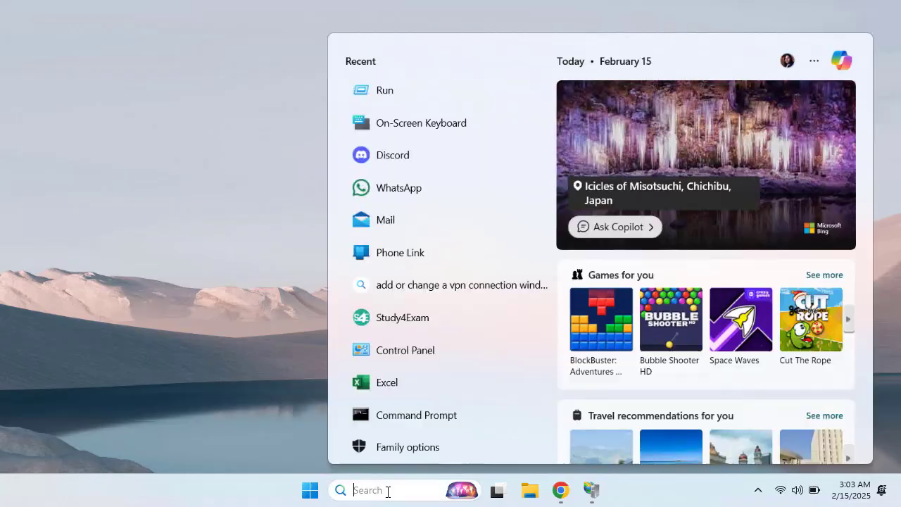
{"action": "type", "text": "notepad"}
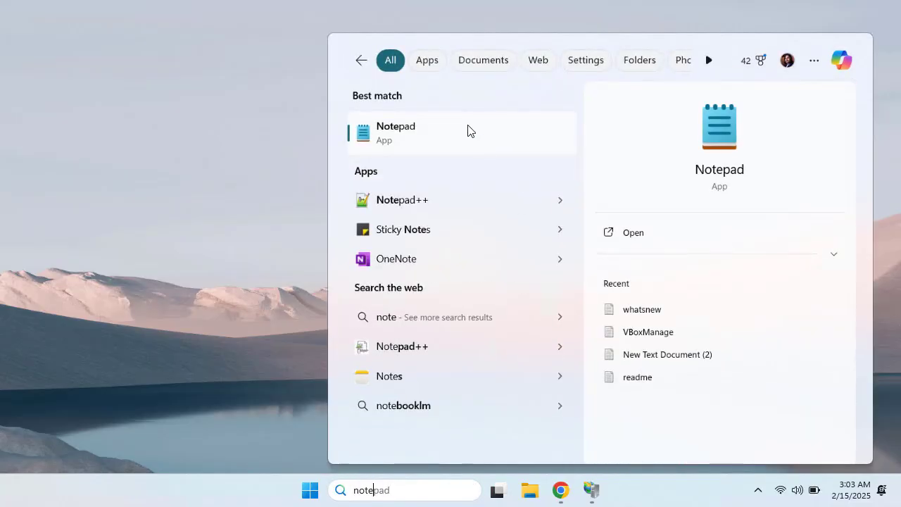
{"action": "left_click", "coordinate": [396, 133]}
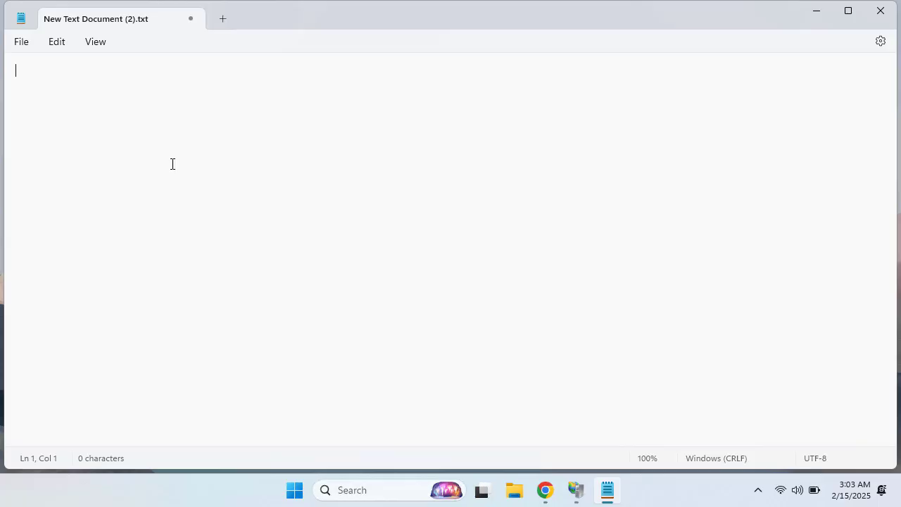
{"action": "left_click", "coordinate": [576, 491]}
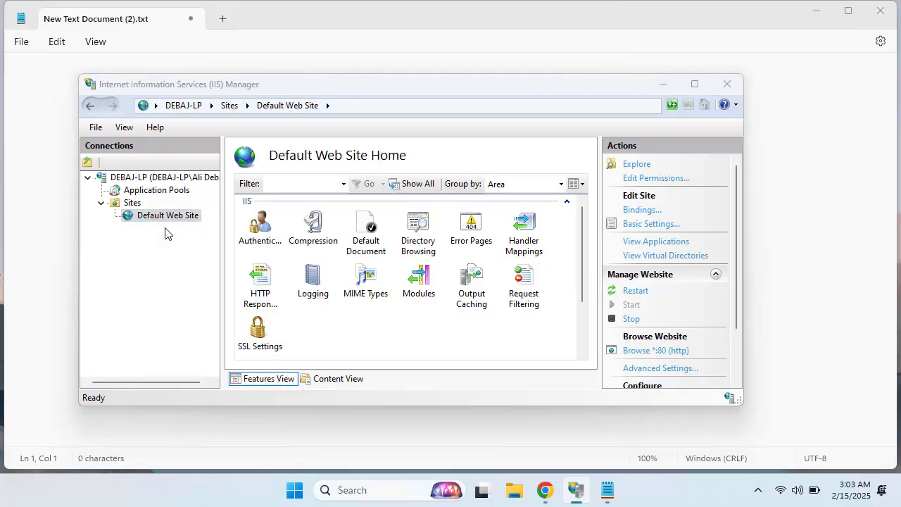
Back in wwwroot, create a trial new folder and remove it again.
{"action": "left_click", "coordinate": [514, 490]}
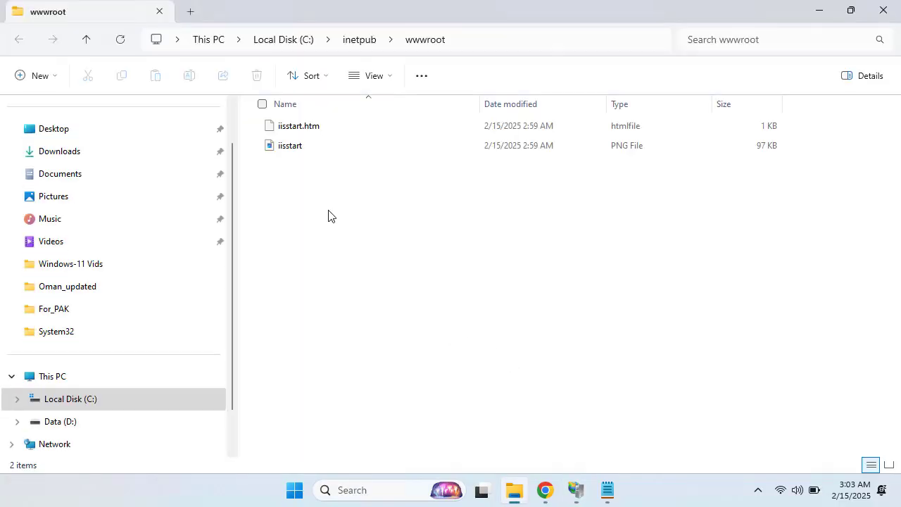
{"action": "right_click", "coordinate": [333, 215]}
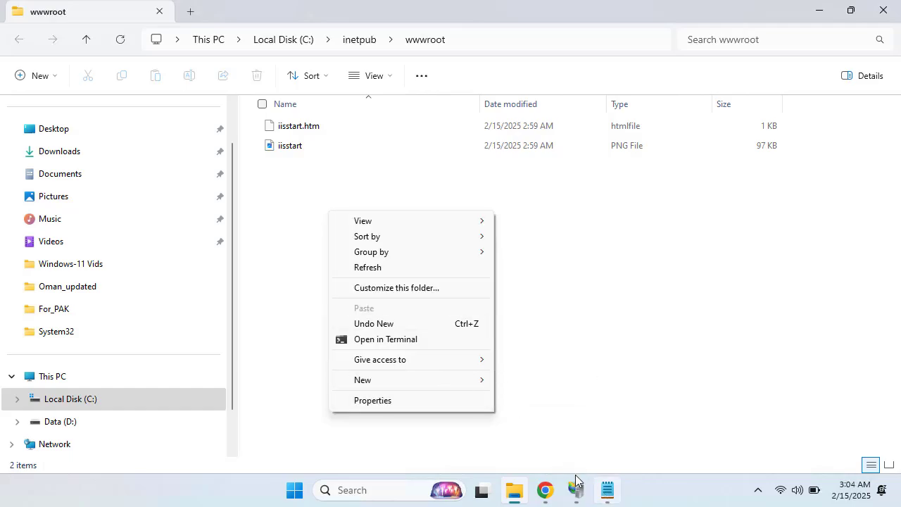
{"action": "left_click", "coordinate": [363, 381]}
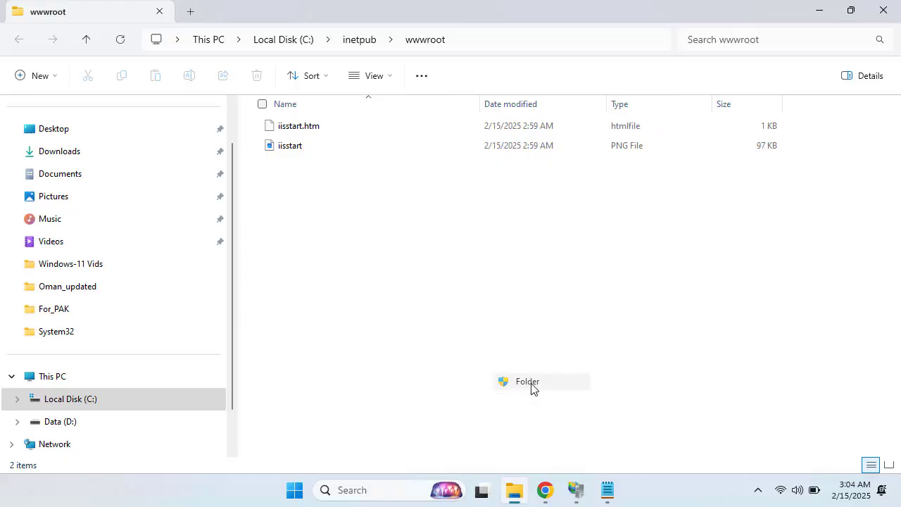
{"action": "left_click", "coordinate": [527, 380]}
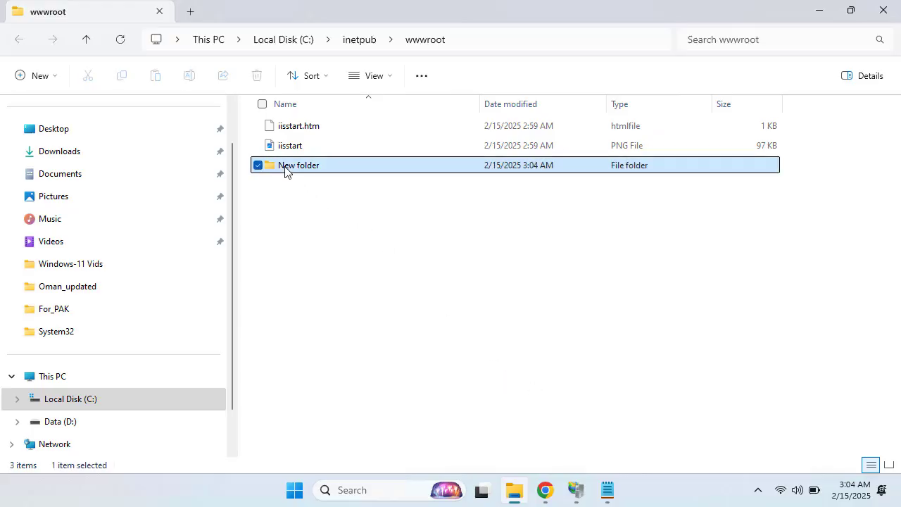
{"action": "key", "text": "Delete"}
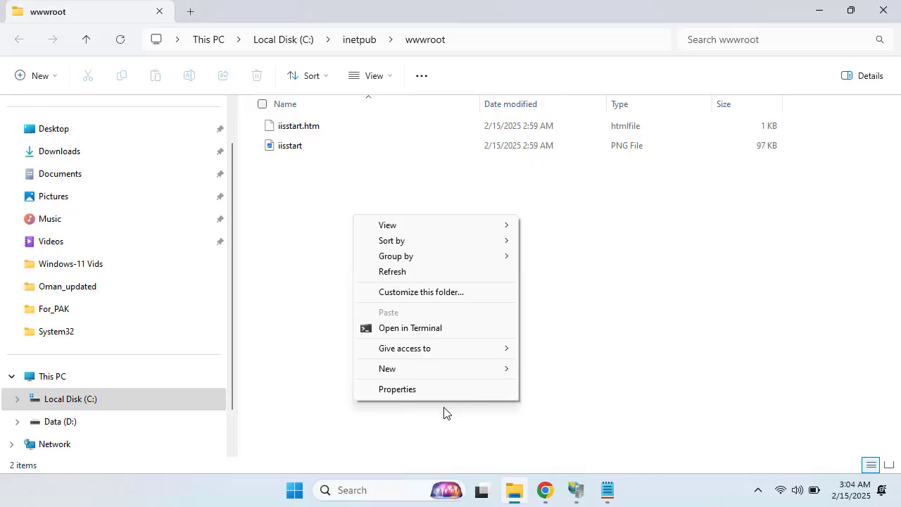
{"action": "mouse_move", "coordinate": [388, 369]}
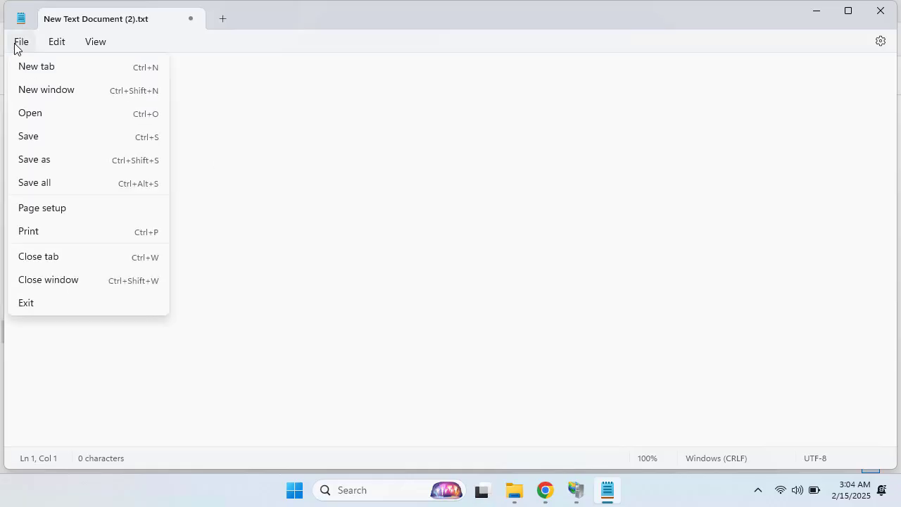
Attempt Save As index.html into C:\inetpub\wwwroot and answer the permission refusal.
{"action": "left_click", "coordinate": [34, 160]}
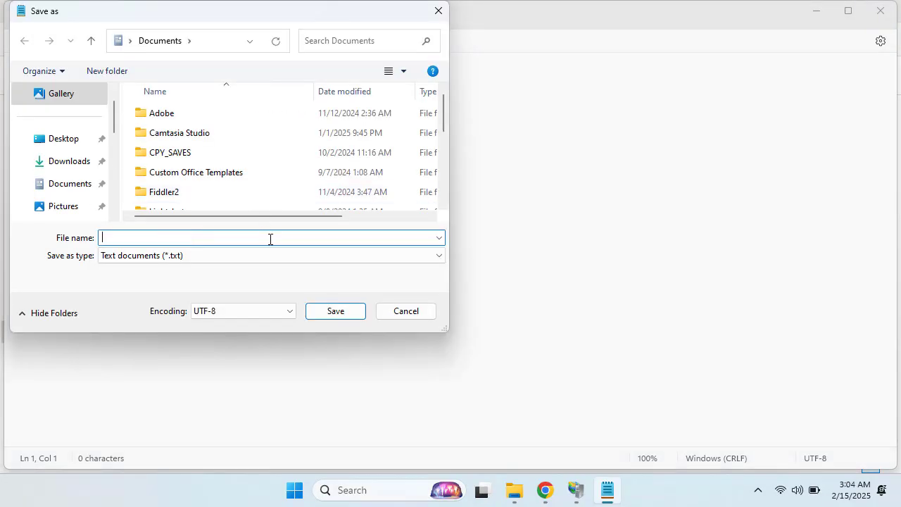
{"action": "type", "text": "index.ht"}
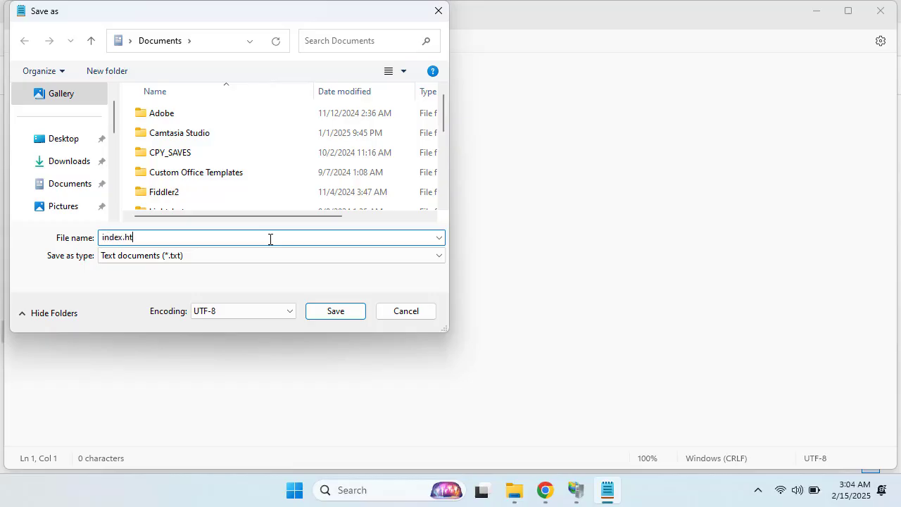
{"action": "type", "text": "ml"}
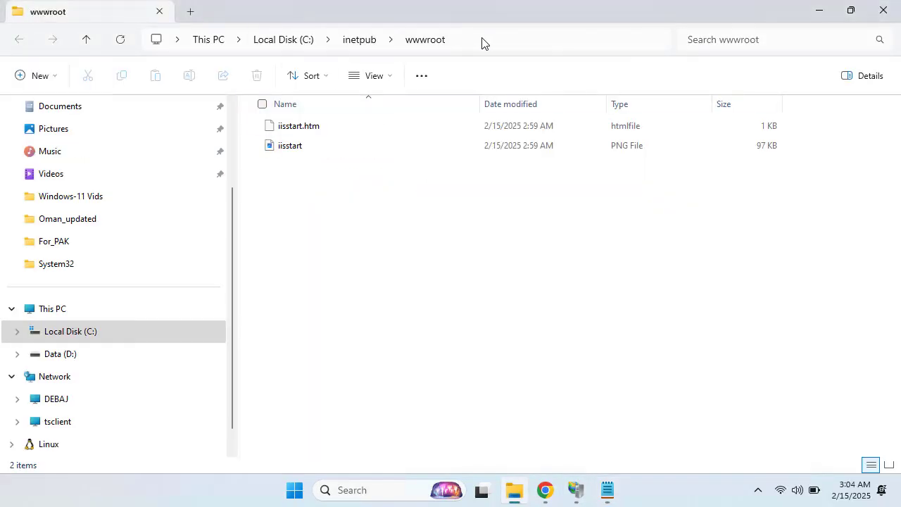
{"action": "left_click", "coordinate": [485, 40]}
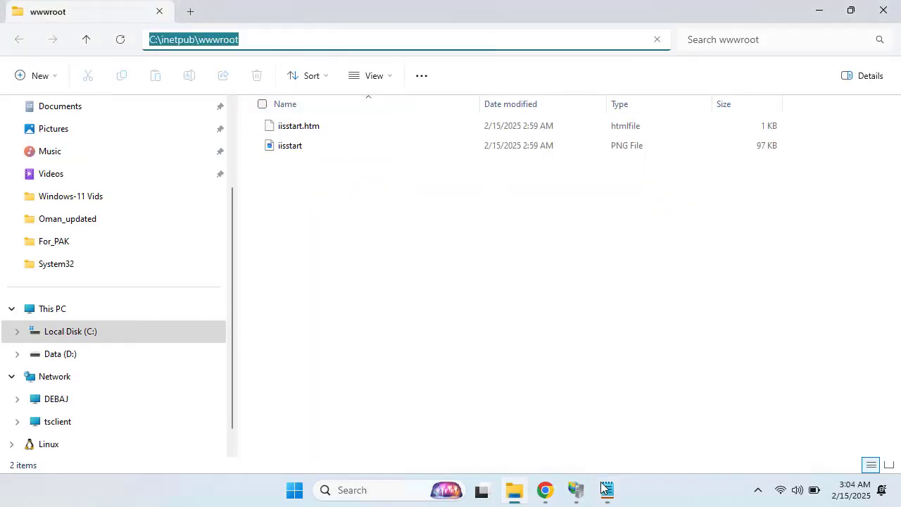
{"action": "left_click", "coordinate": [606, 490]}
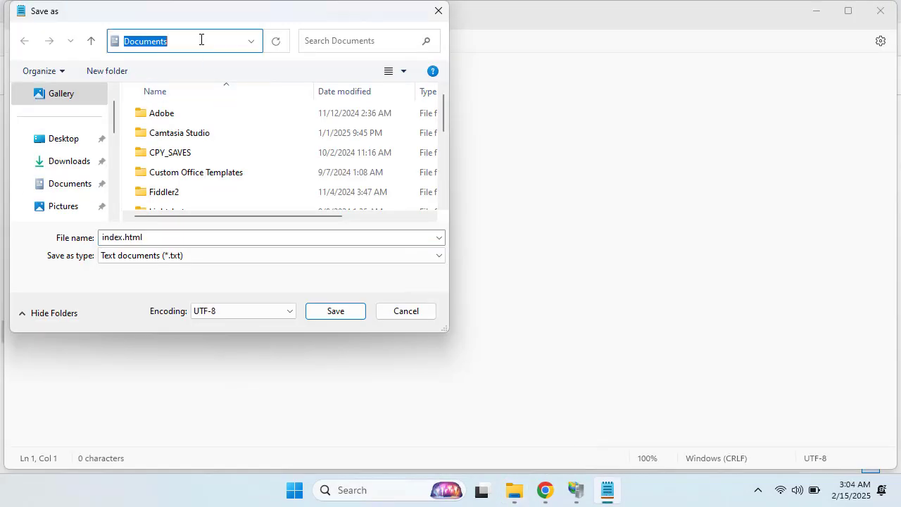
{"action": "type", "text": "C:\\inetpub\\wwwroot"}
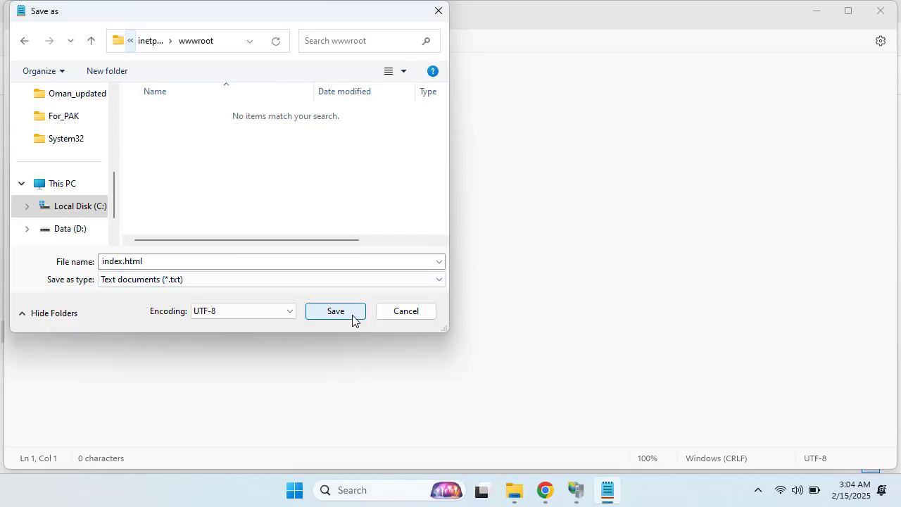
{"action": "left_click", "coordinate": [335, 311]}
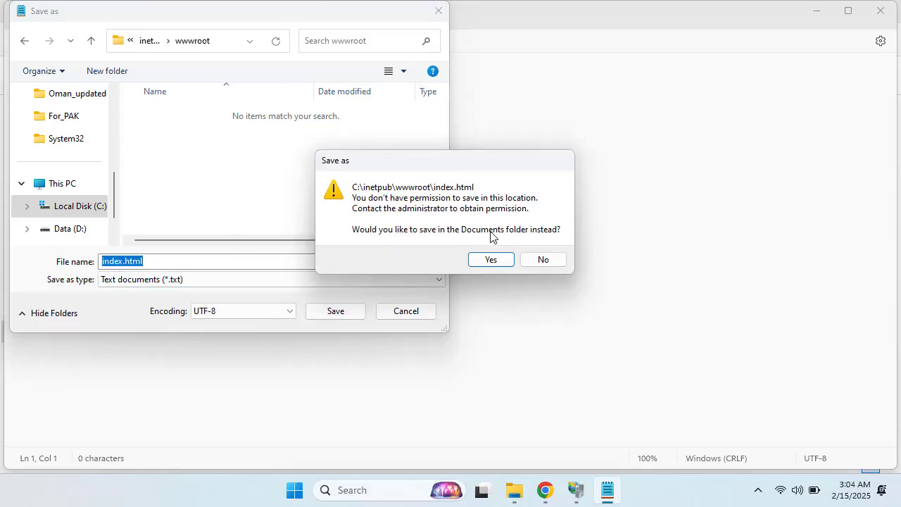
{"action": "left_click", "coordinate": [490, 260]}
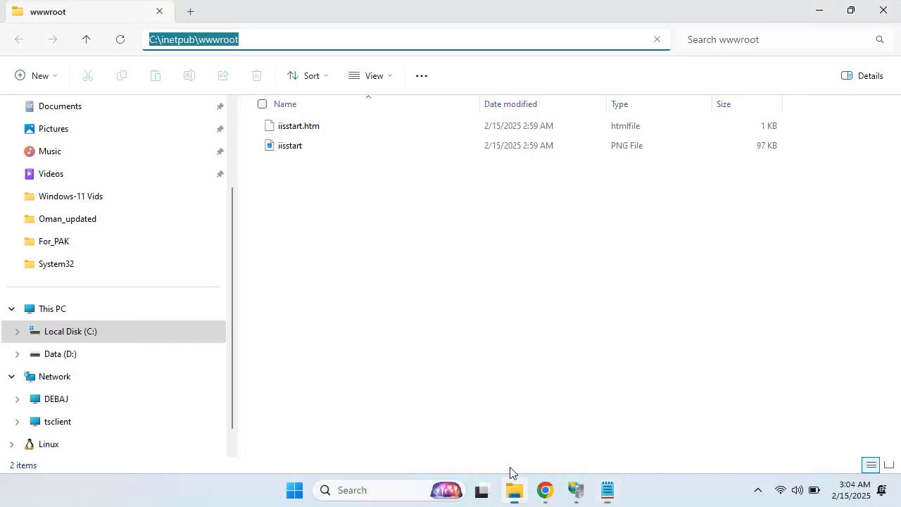
Refresh the wwwroot listing and select the new empty index.html.
{"action": "right_click", "coordinate": [423, 303]}
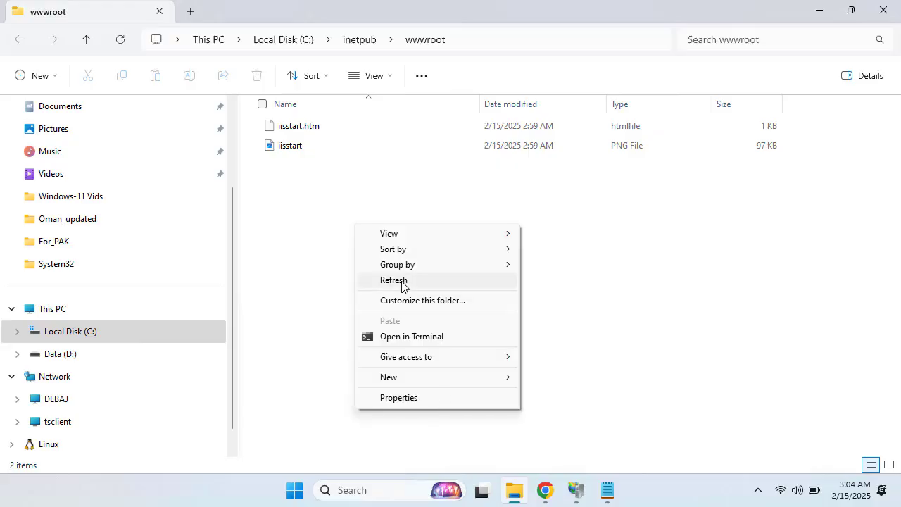
{"action": "left_click", "coordinate": [394, 281]}
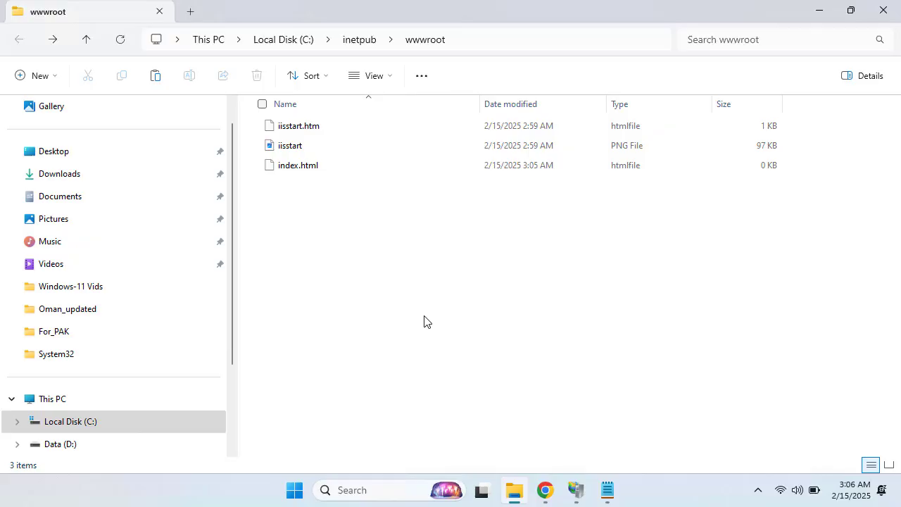
{"action": "mouse_move", "coordinate": [431, 321]}
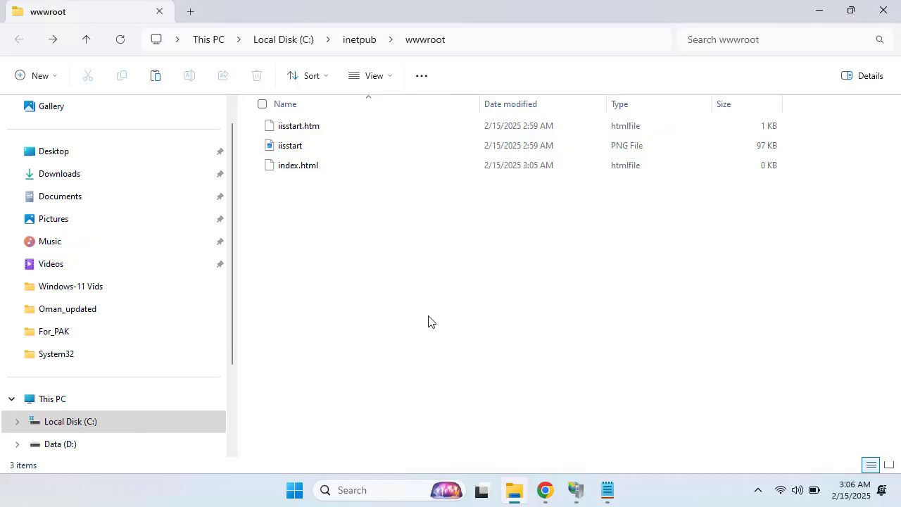
{"action": "mouse_move", "coordinate": [303, 169]}
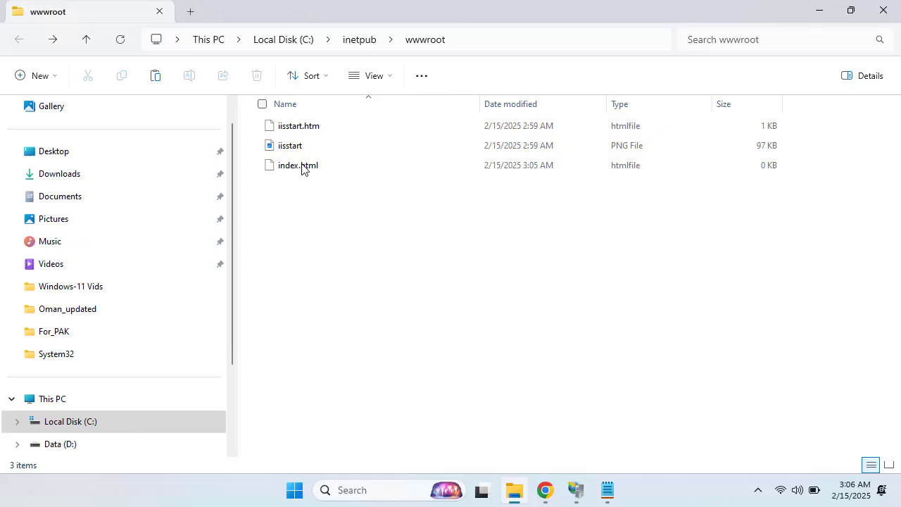
{"action": "left_click", "coordinate": [298, 165]}
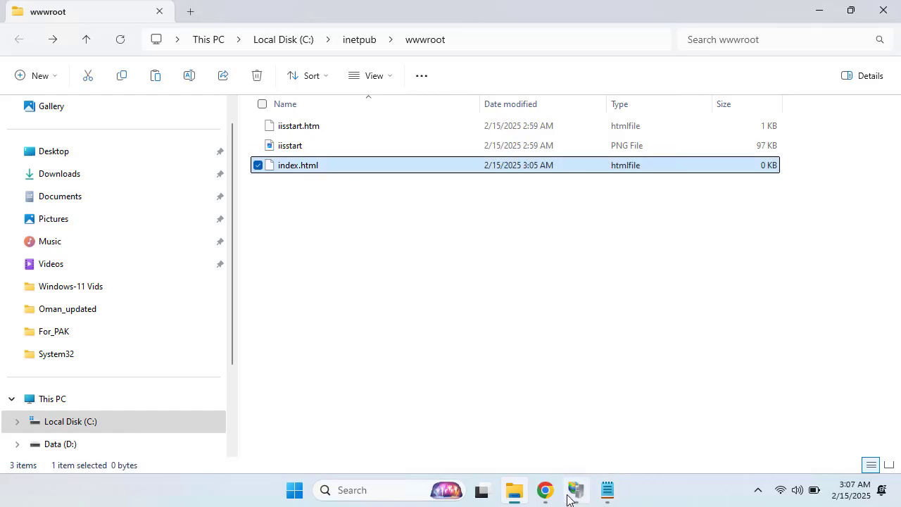
{"action": "left_click", "coordinate": [545, 490]}
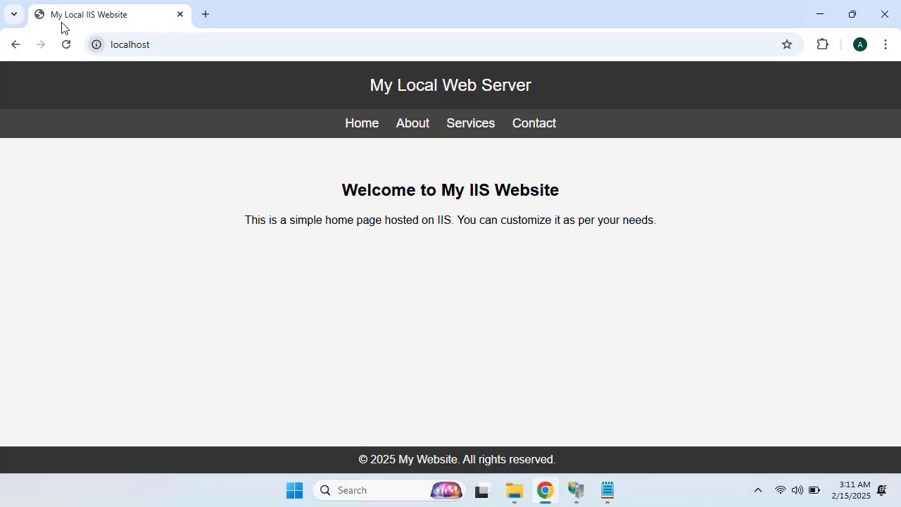
Delete the empty index.html from wwwroot, confirming administrator permission in the File Access Denied dialog.
{"action": "left_click", "coordinate": [514, 490]}
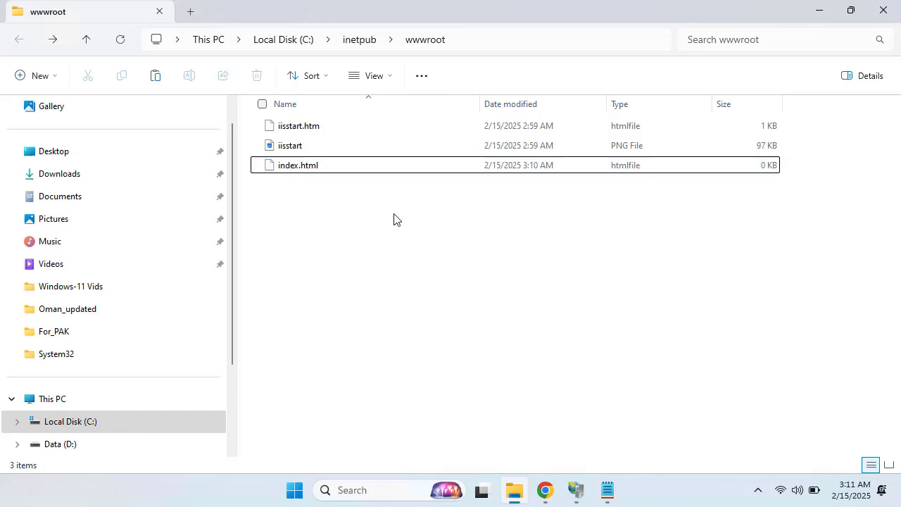
{"action": "left_click", "coordinate": [298, 165]}
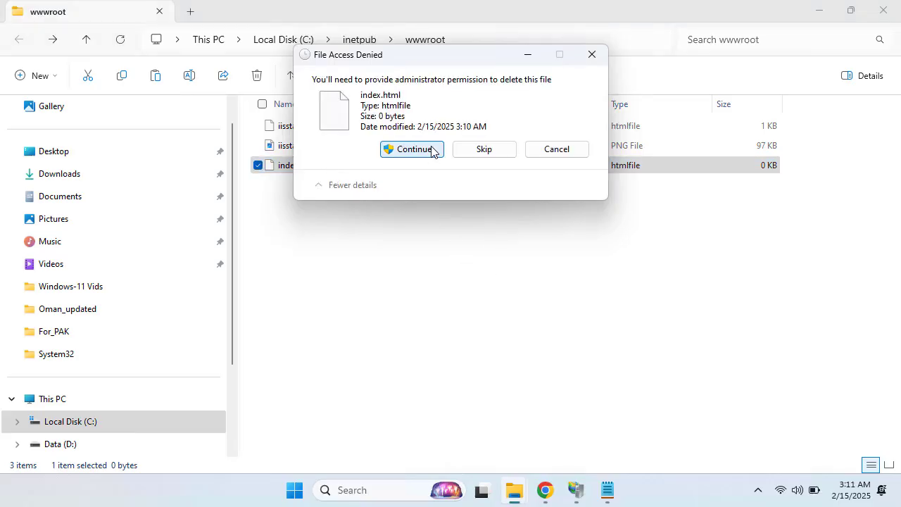
{"action": "left_click", "coordinate": [411, 149]}
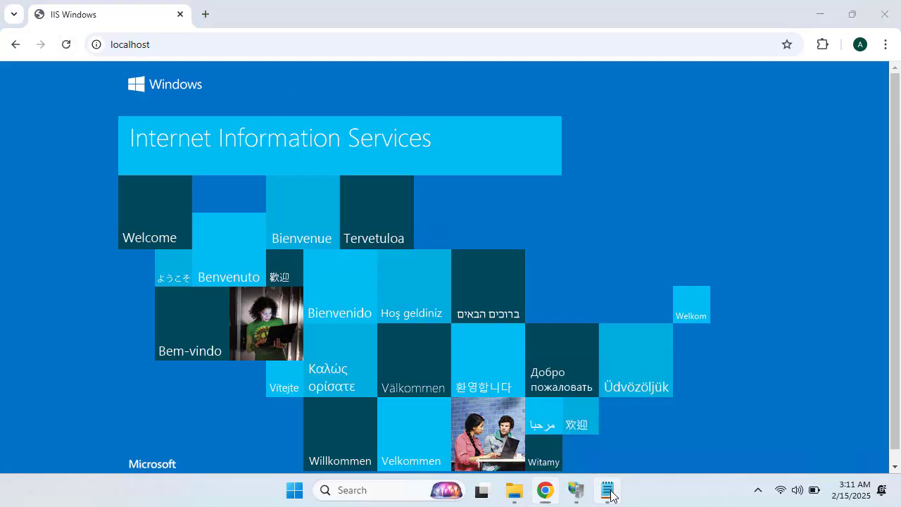
Save the markup as index.html in Documents and copy it into C:\inetpub\wwwroot.
{"action": "left_click", "coordinate": [607, 490]}
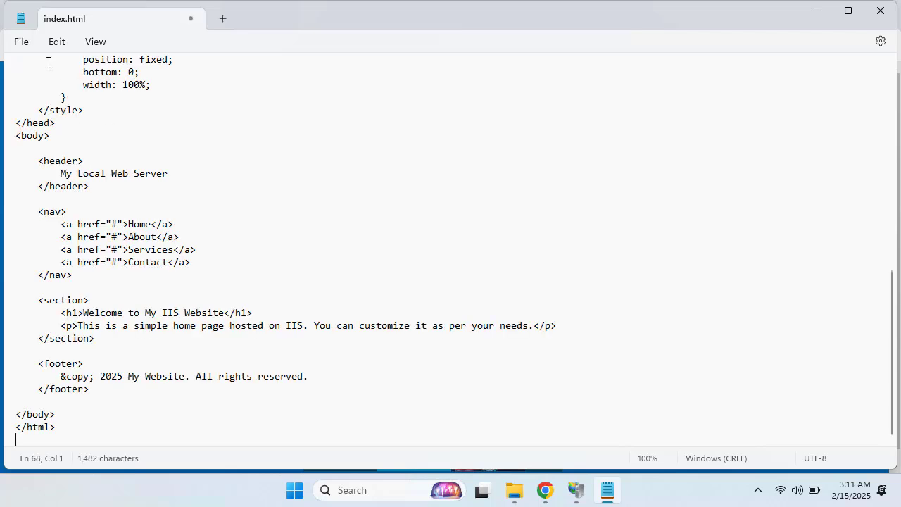
{"action": "left_click", "coordinate": [21, 41]}
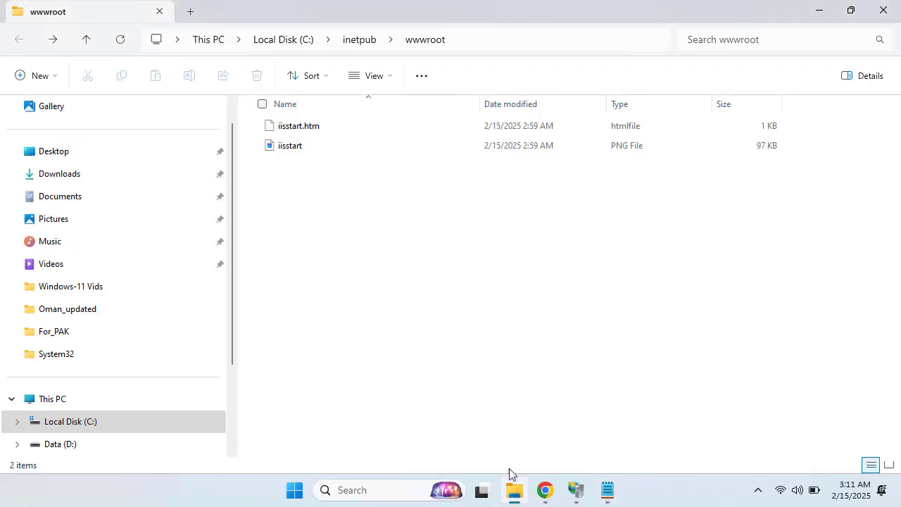
{"action": "left_click", "coordinate": [59, 196]}
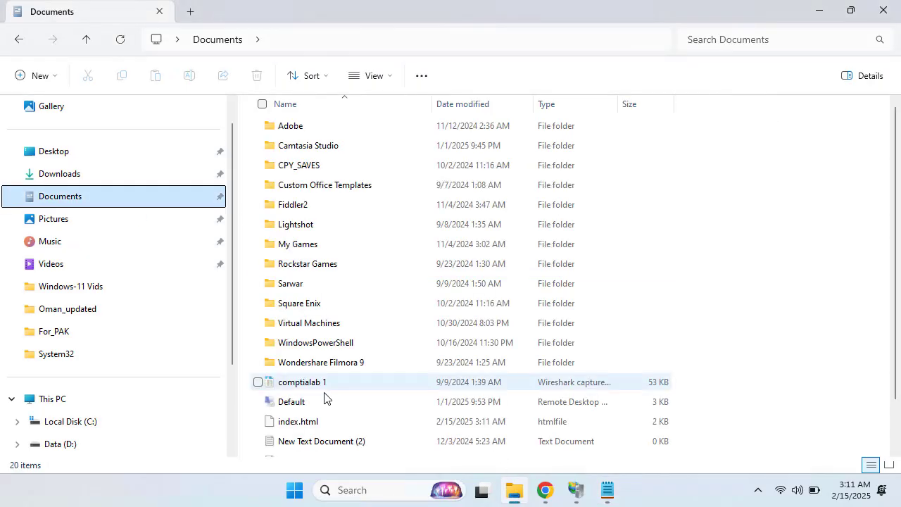
{"action": "right_click", "coordinate": [299, 421]}
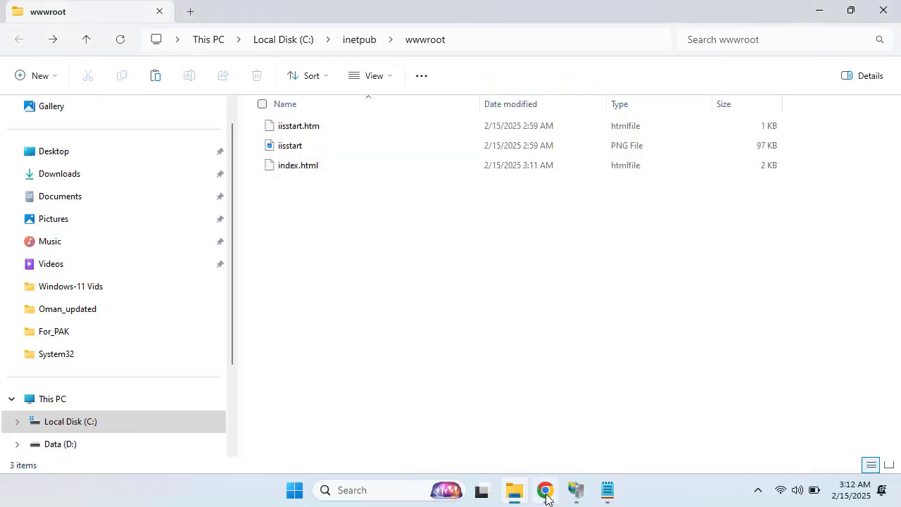
Refresh localhost in Chrome to see the custom My Local Web Server home page.
{"action": "left_click", "coordinate": [546, 491]}
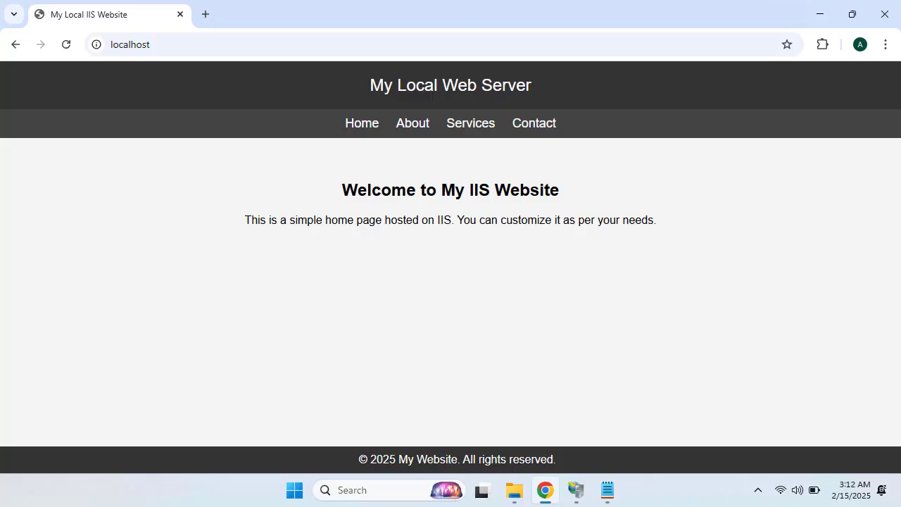
{"action": "type", "text": "notepad"}
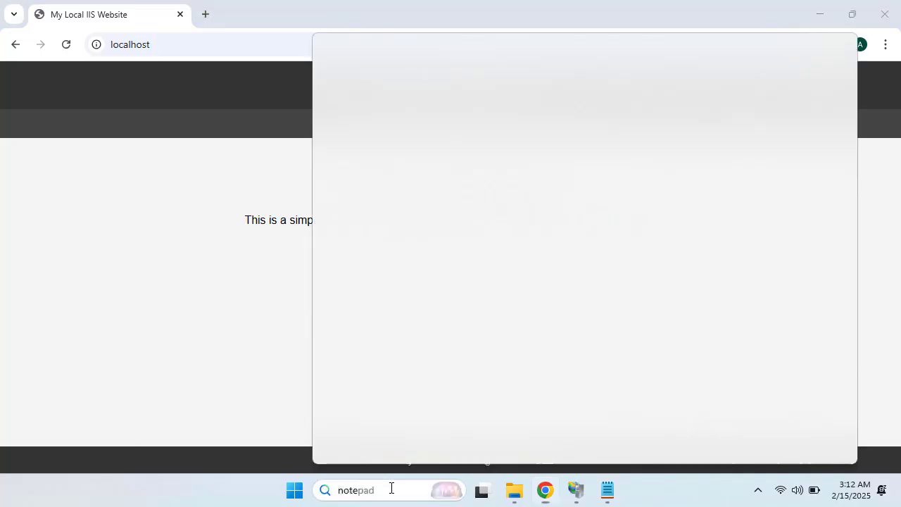
Search for Windows Defender Firewall and go to Allow an app or feature through the firewall.
{"action": "type", "text": "window"}
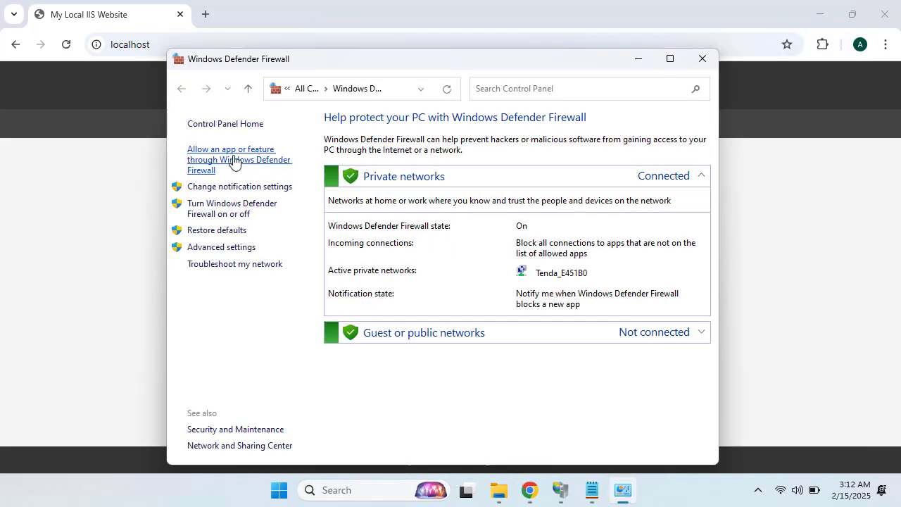
{"action": "left_click", "coordinate": [239, 159]}
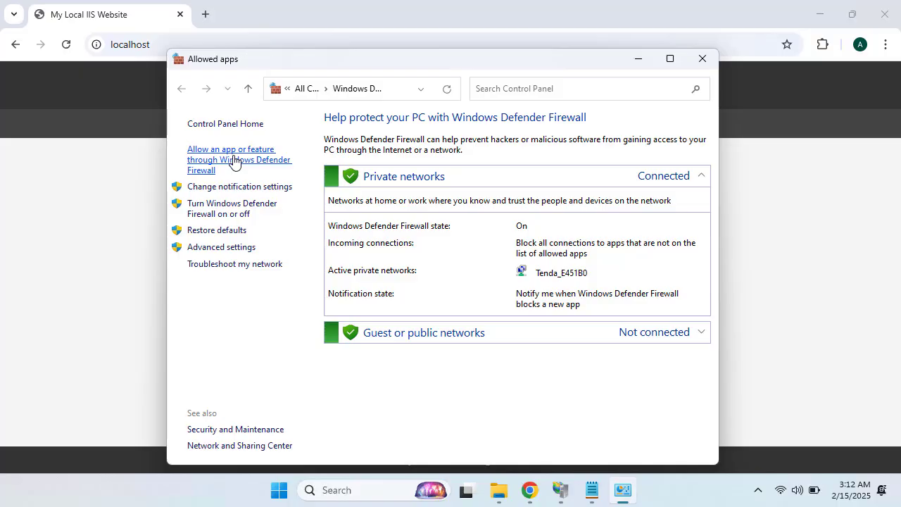
{"action": "left_click", "coordinate": [231, 159]}
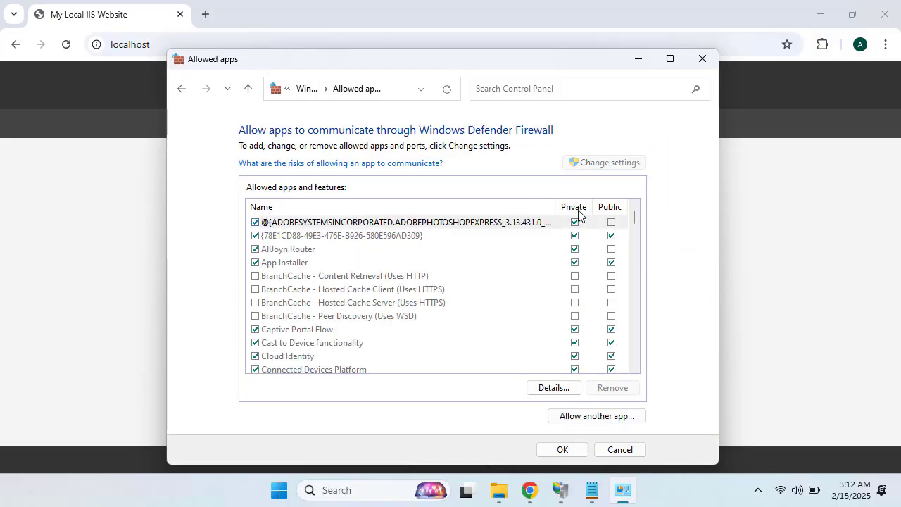
Tick World Wide Web Services (HTTP) for private and public networks and confirm with OK.
{"action": "scroll", "scroll_direction": "down", "scroll_amount": 3}
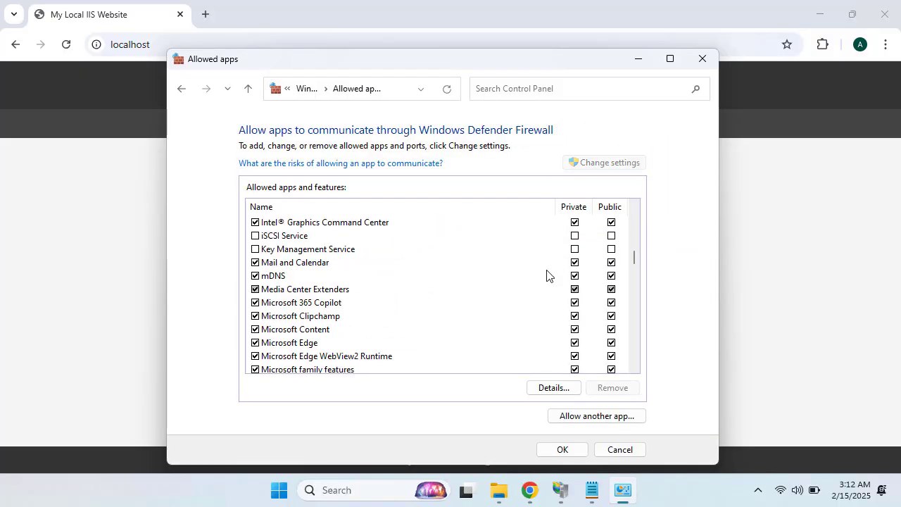
{"action": "scroll", "scroll_direction": "down", "scroll_amount": 3}
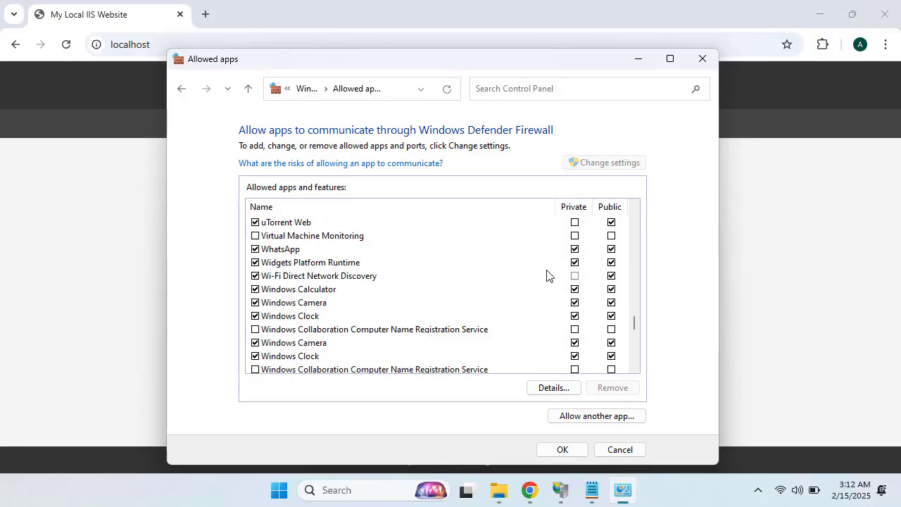
{"action": "scroll", "scroll_direction": "down", "scroll_amount": 3}
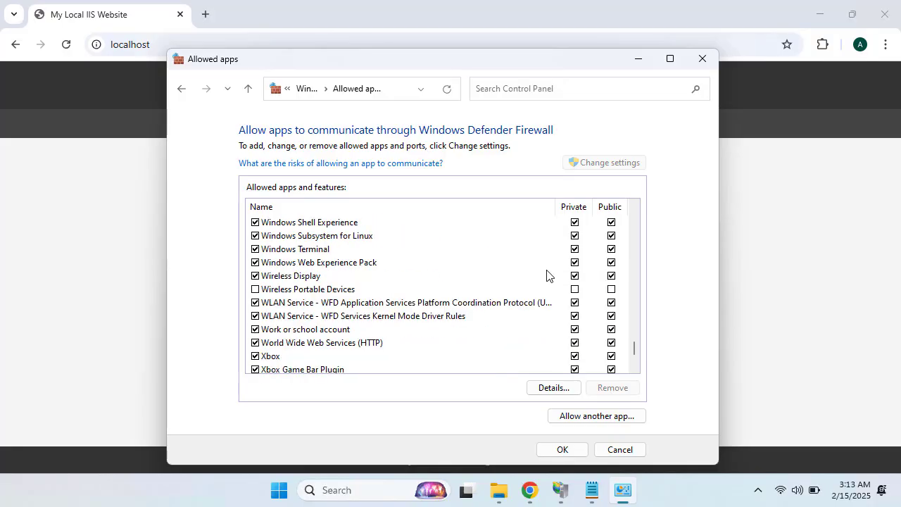
{"action": "scroll", "scroll_direction": "down", "scroll_amount": 3}
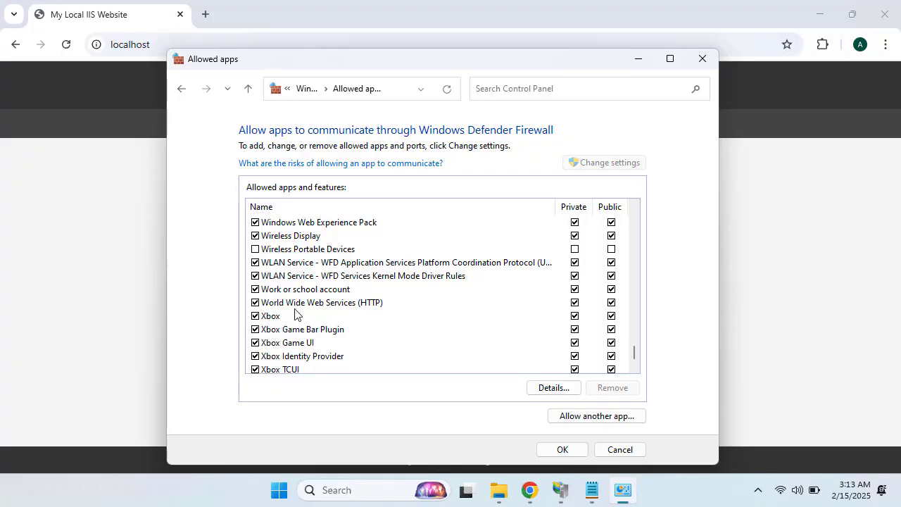
{"action": "mouse_move", "coordinate": [357, 315]}
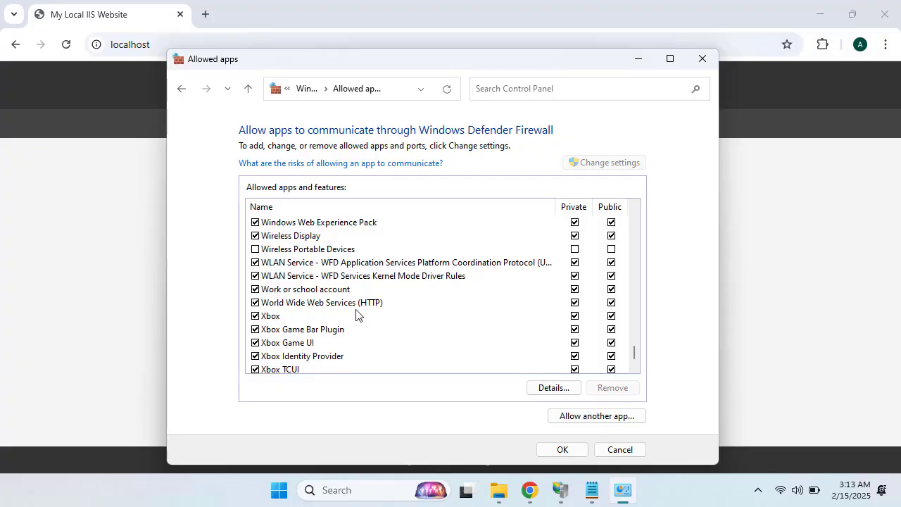
{"action": "mouse_move", "coordinate": [575, 318]}
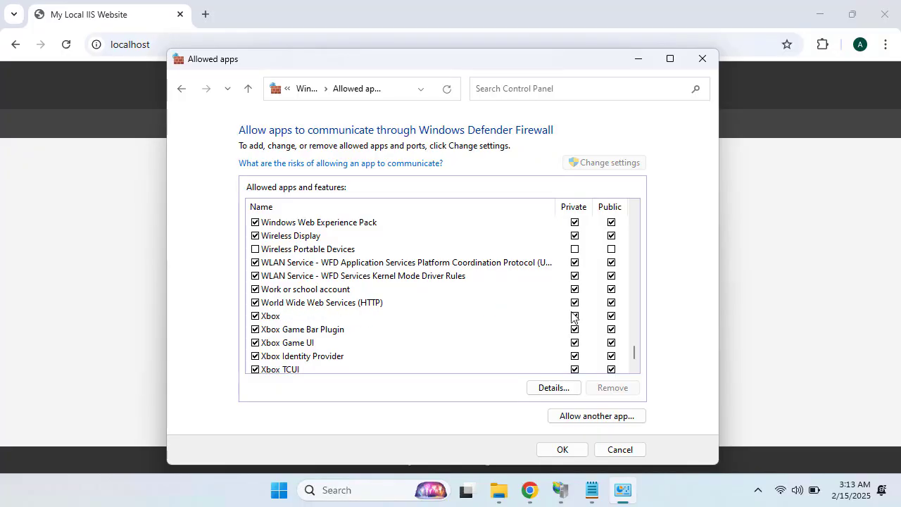
{"action": "mouse_move", "coordinate": [586, 316]}
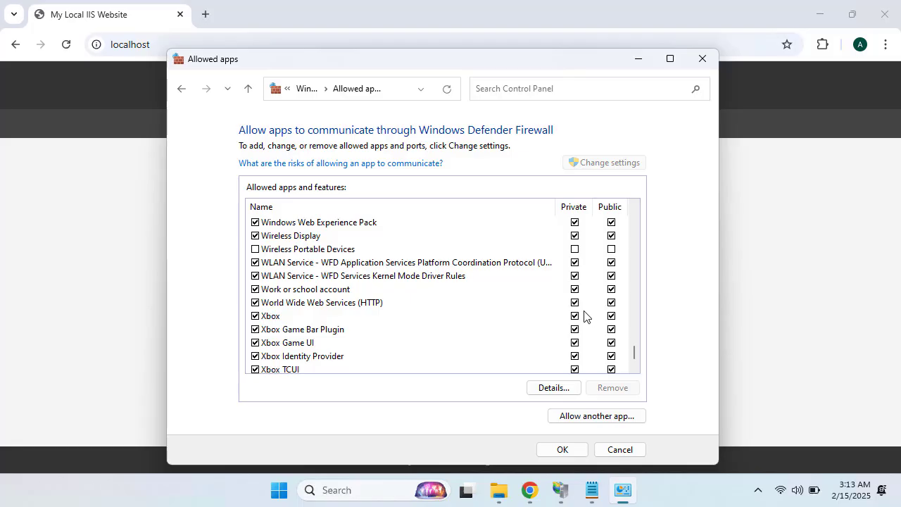
{"action": "mouse_move", "coordinate": [307, 303]}
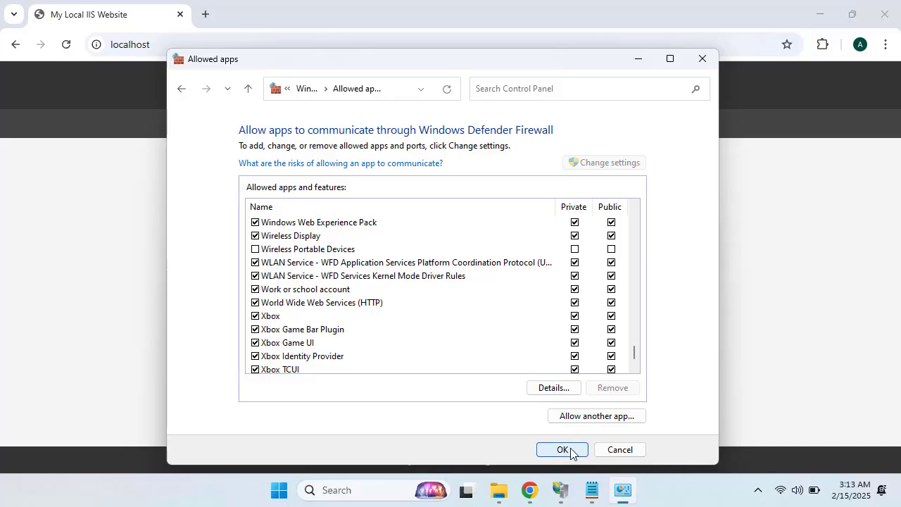
{"action": "left_click", "coordinate": [562, 450]}
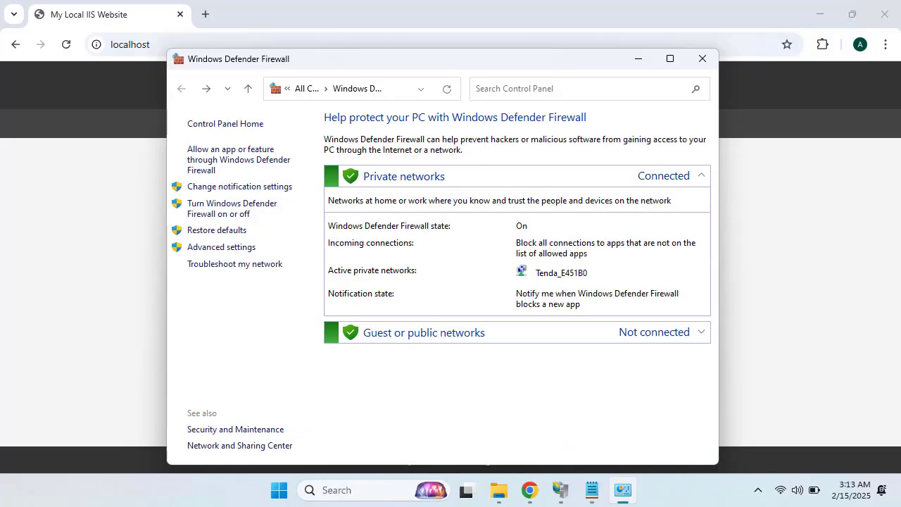